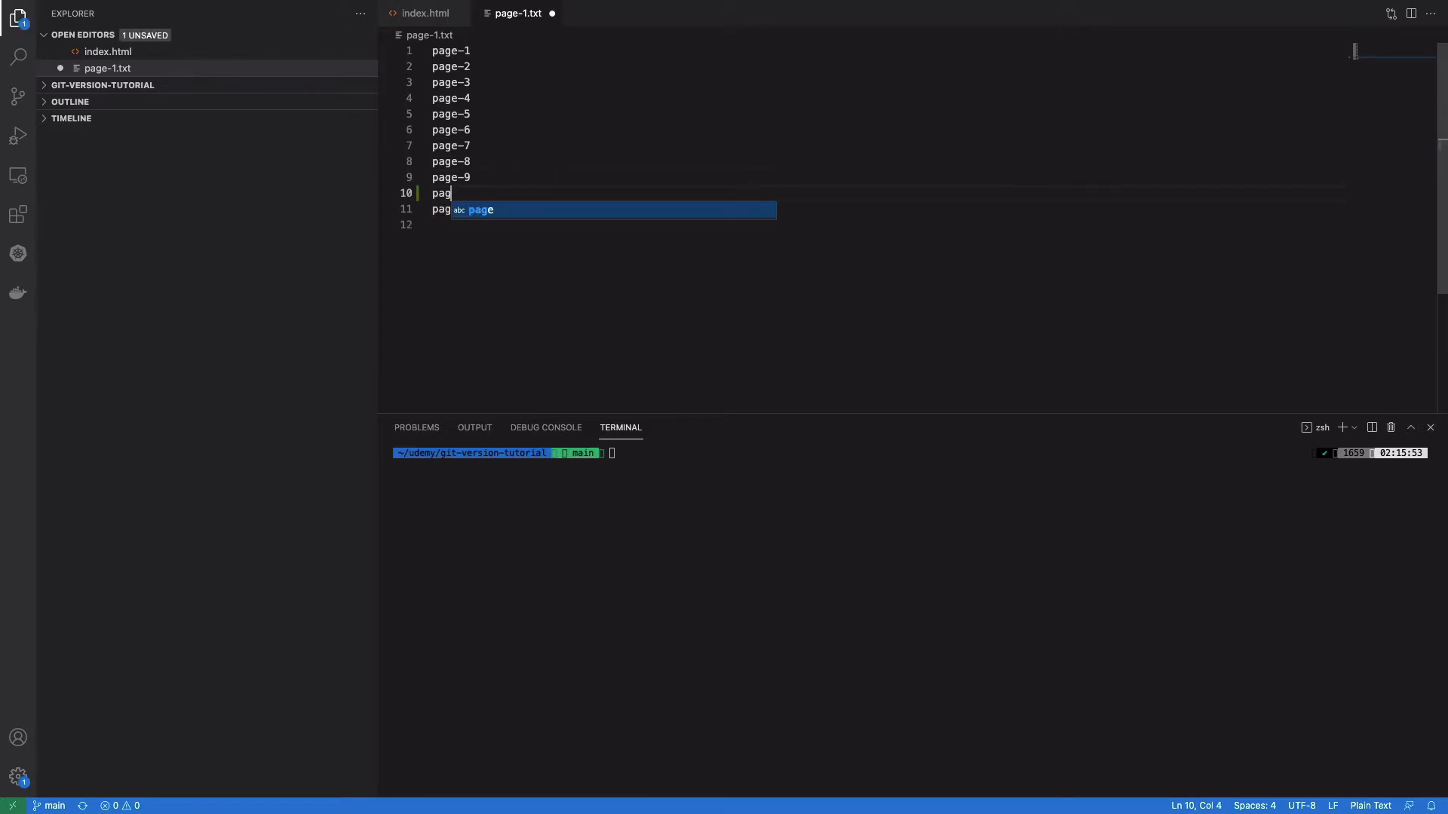
Step: Add page-10 to page-1.txt, stage it and commit as "page-10 added"
{"action": "type", "text": "e-10"}
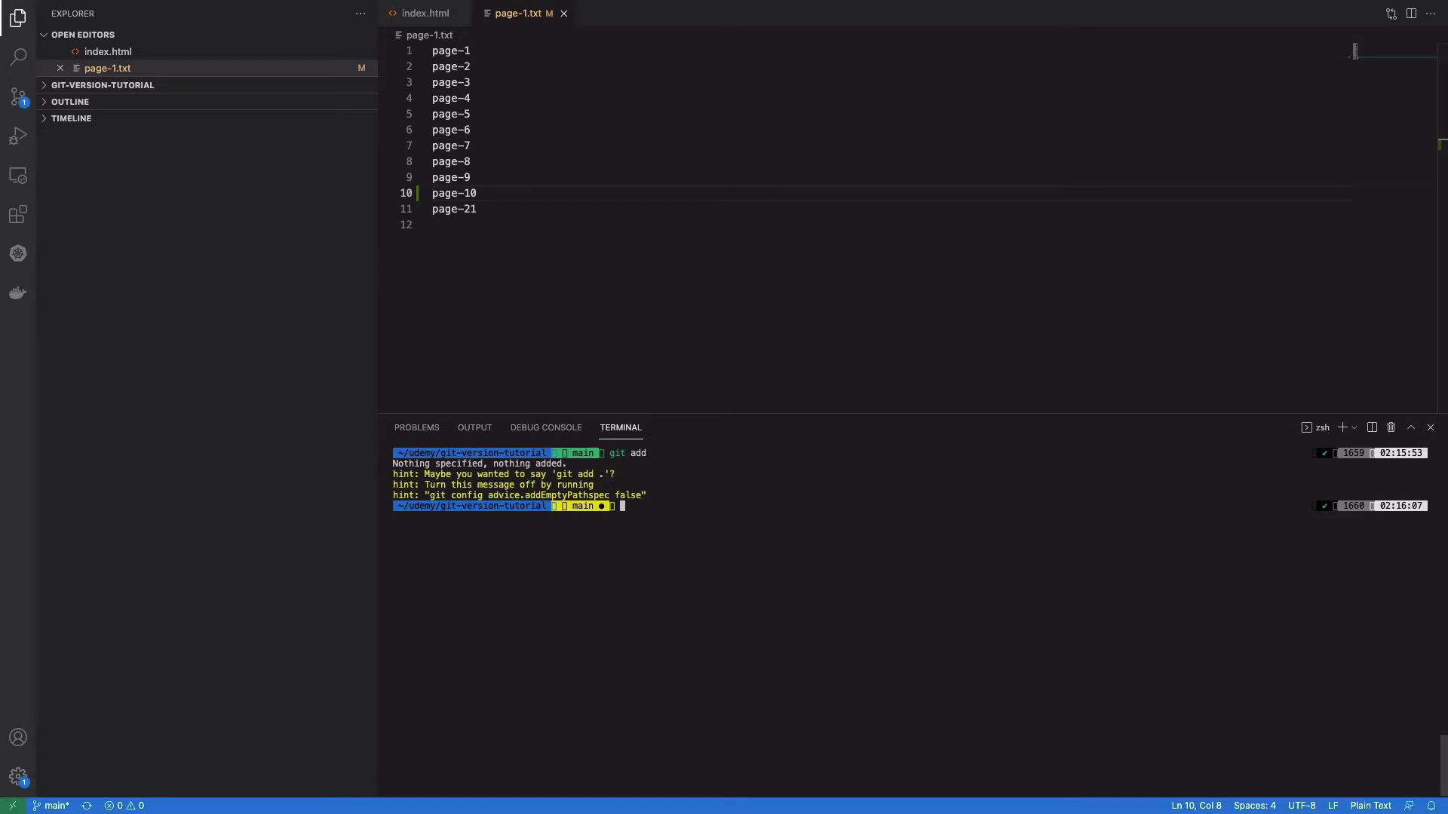
{"action": "type", "text": "git add ."}
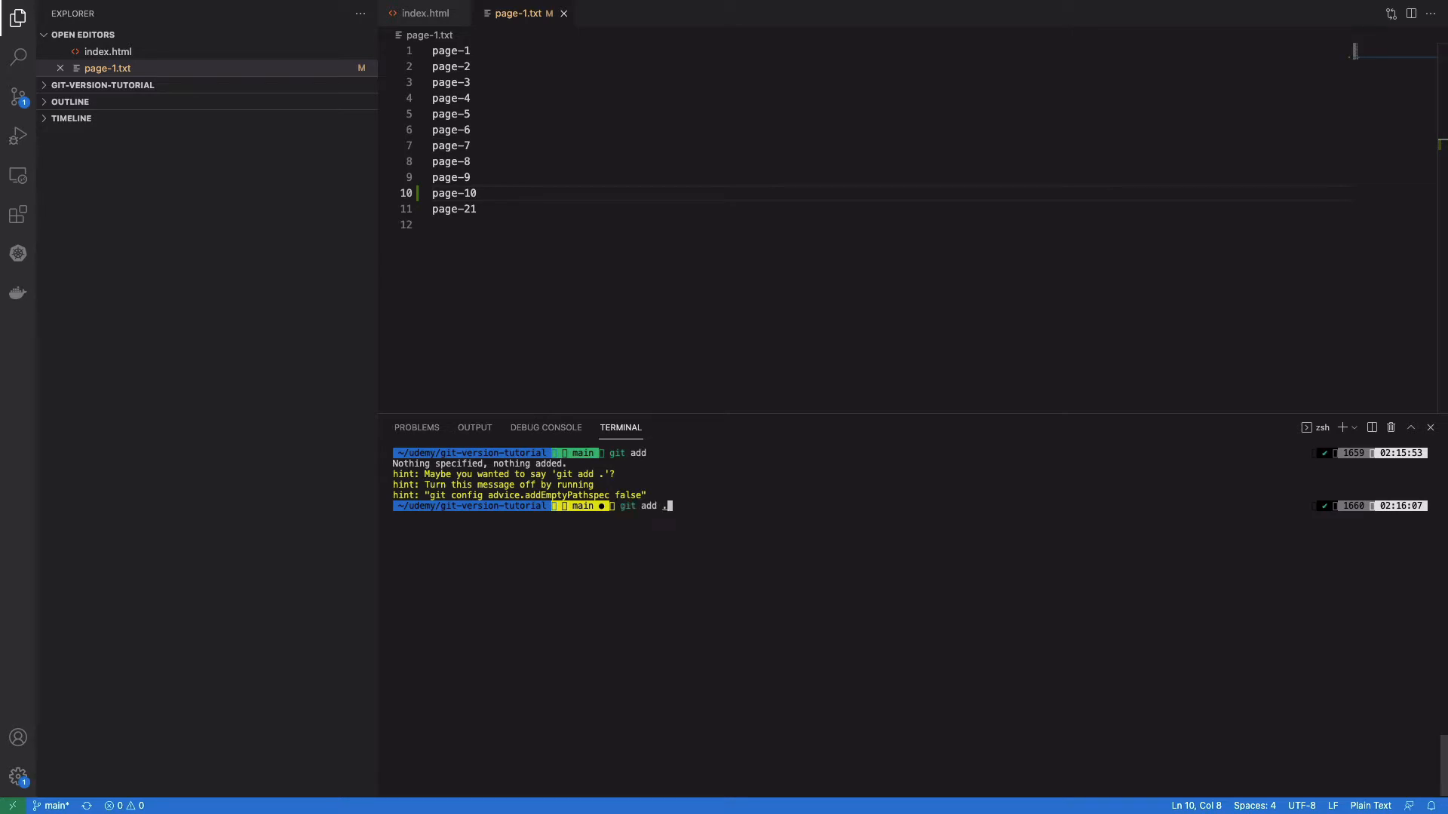
{"action": "key", "text": "Enter"}
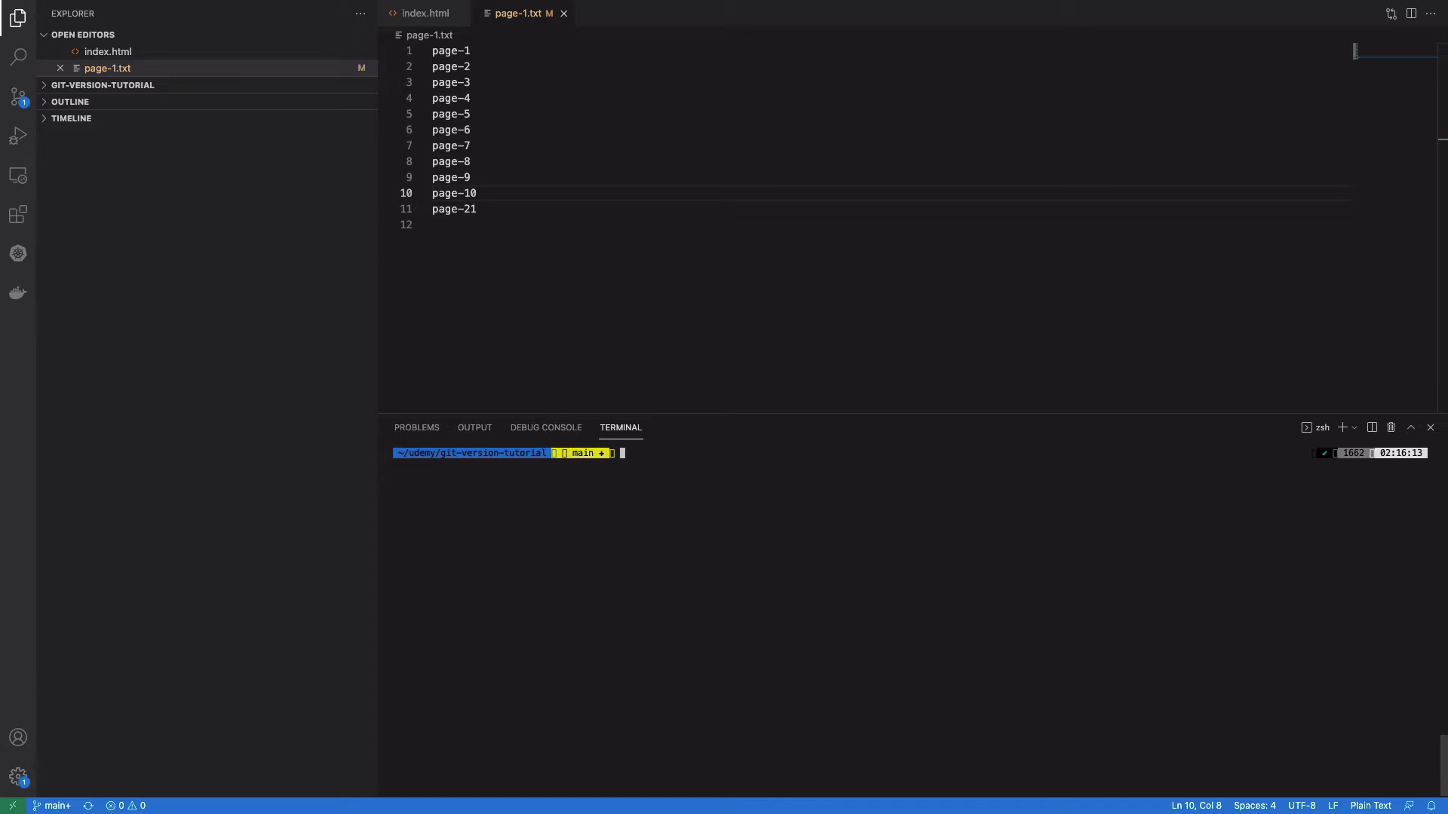
{"action": "type", "text": "git commit -m \"txt file 8-9 added\""}
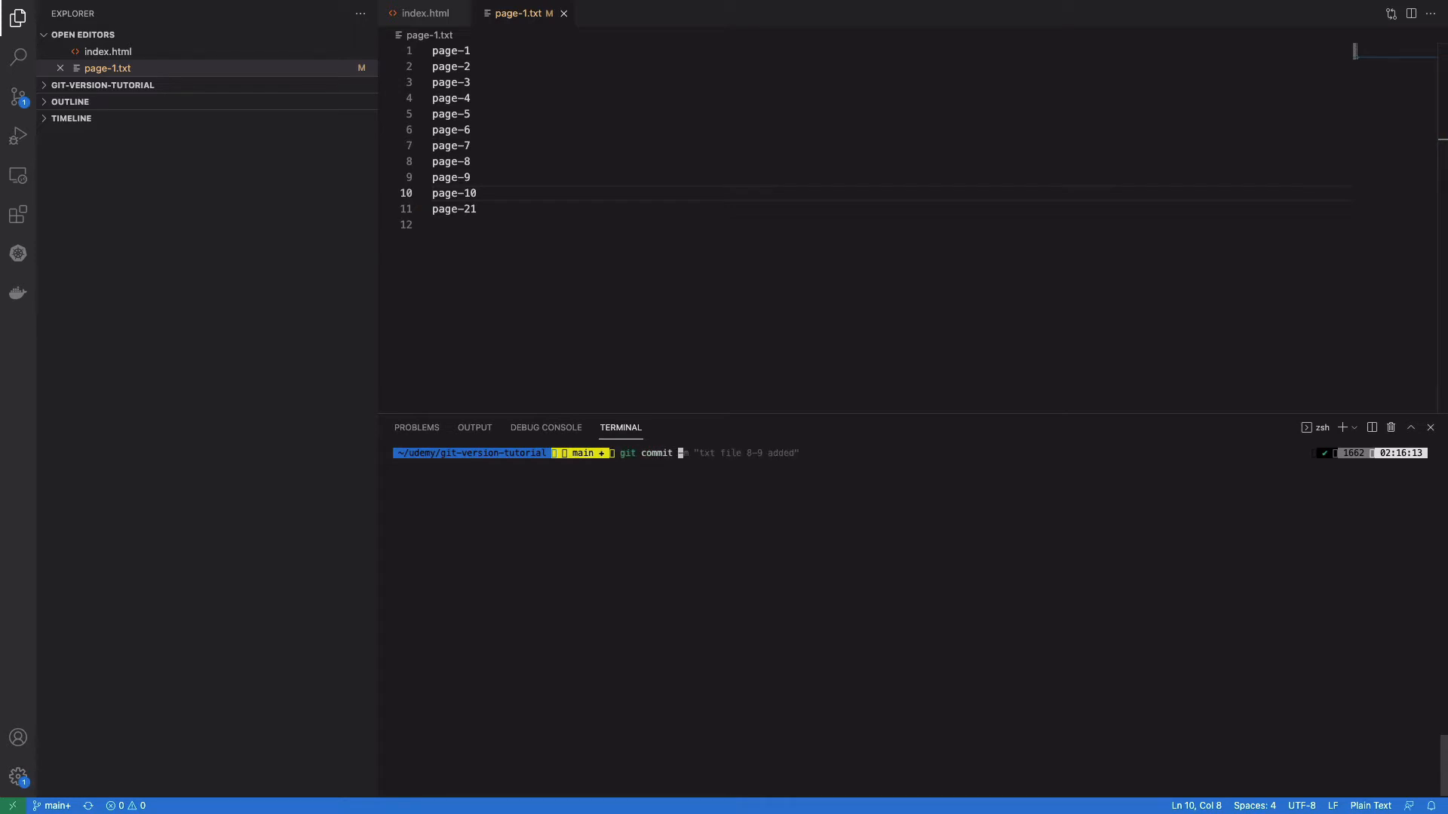
{"action": "type", "text": "-m \"page-10 added"}
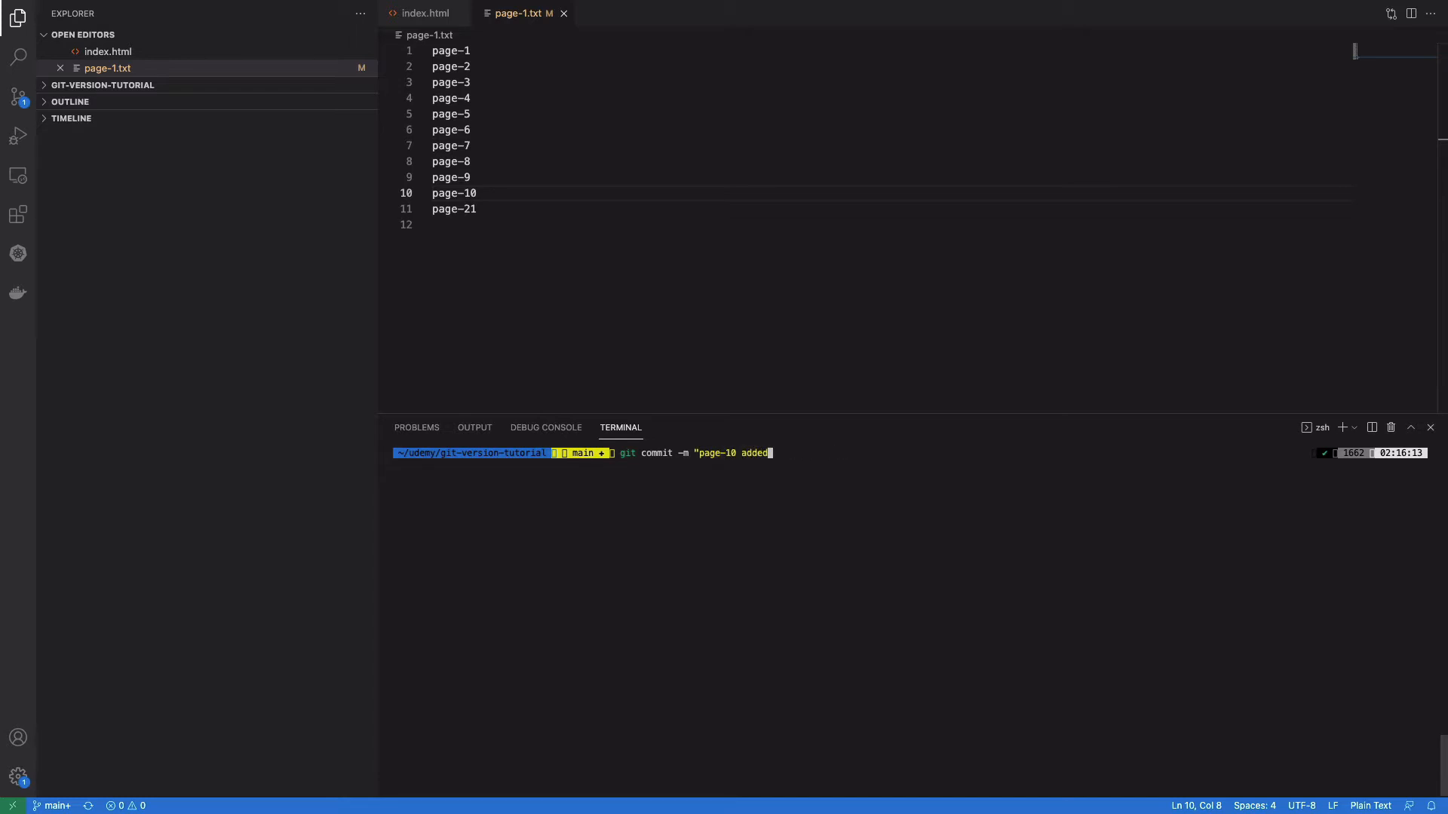
{"action": "type", "text": "\""}
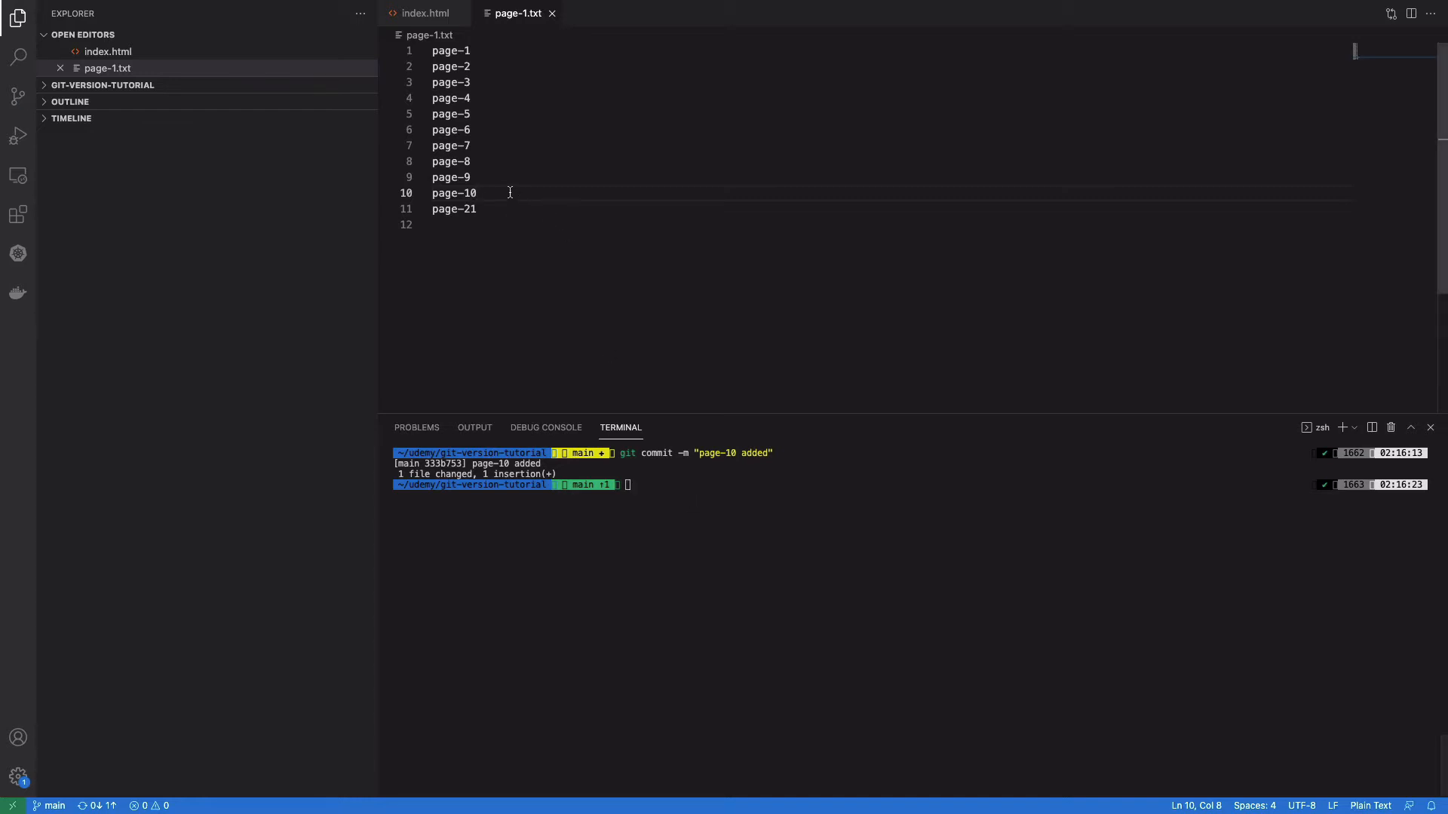
Step: Add page-11 to page-1.txt, stage it with git add . and begin the commit command
{"action": "type", "text": "page-11"}
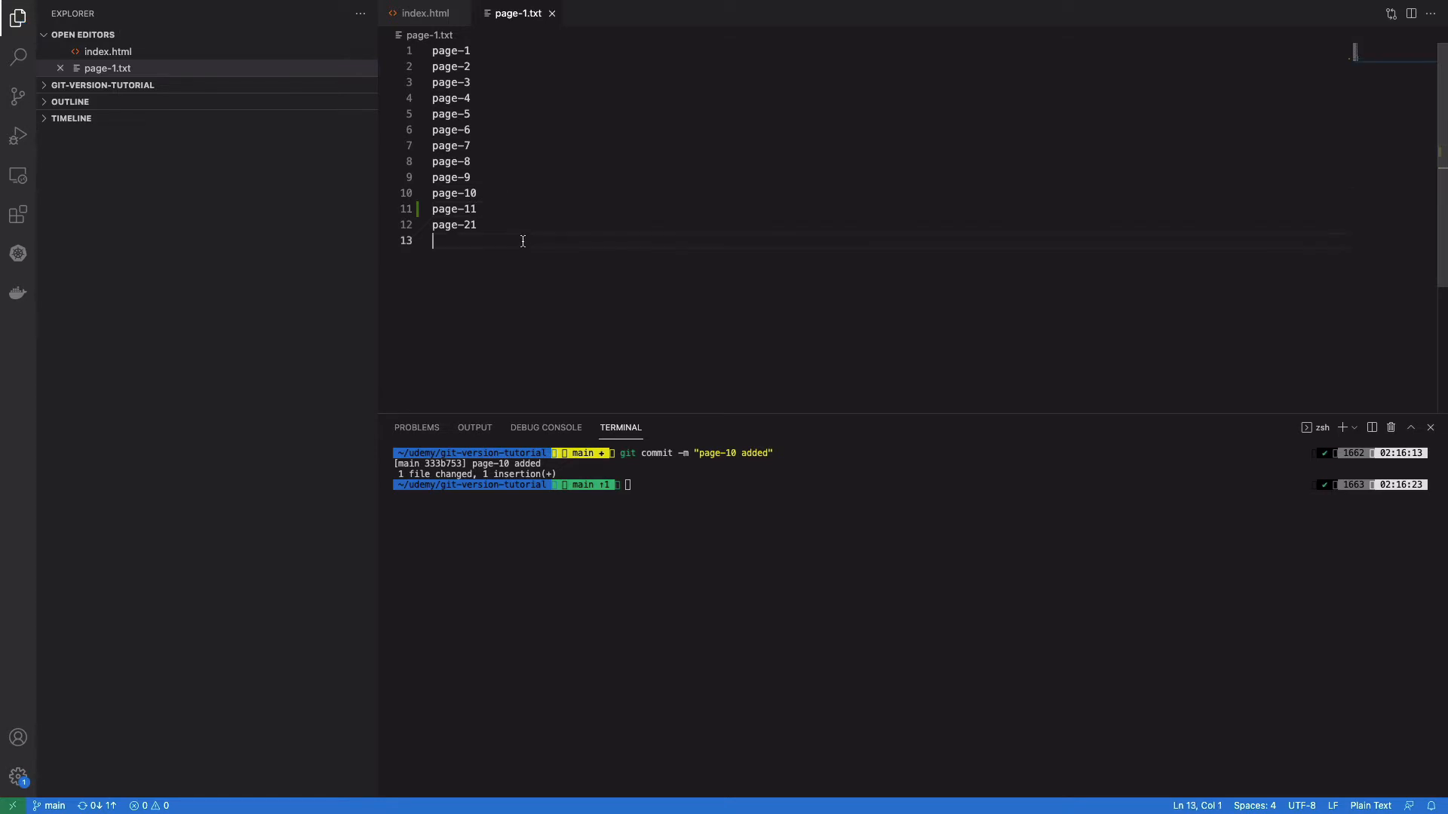
{"action": "type", "text": "git add ."}
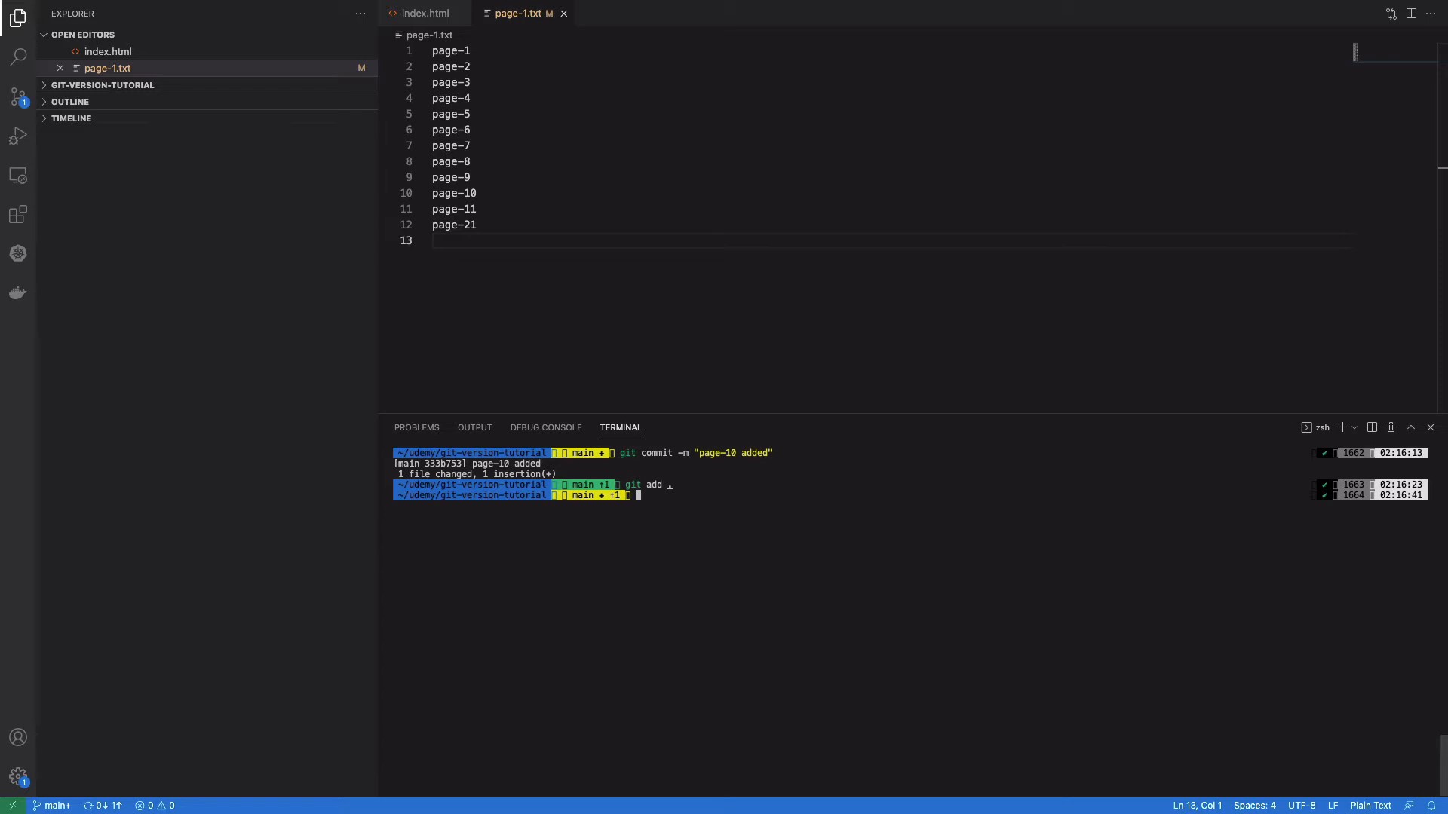
{"action": "mouse_move", "coordinate": [810, 540]}
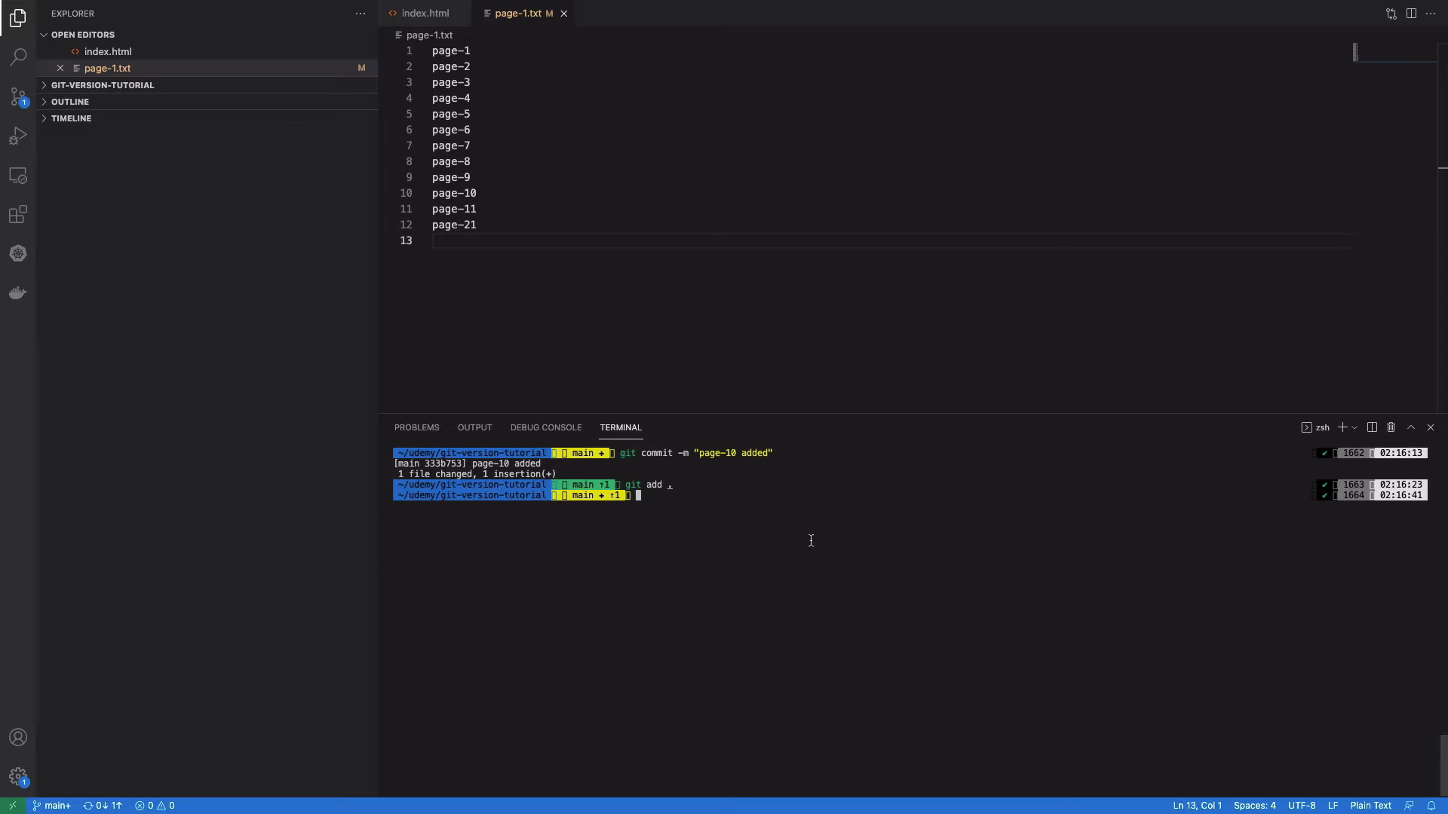
{"action": "type", "text": "git commit -m \"page-10 added\""}
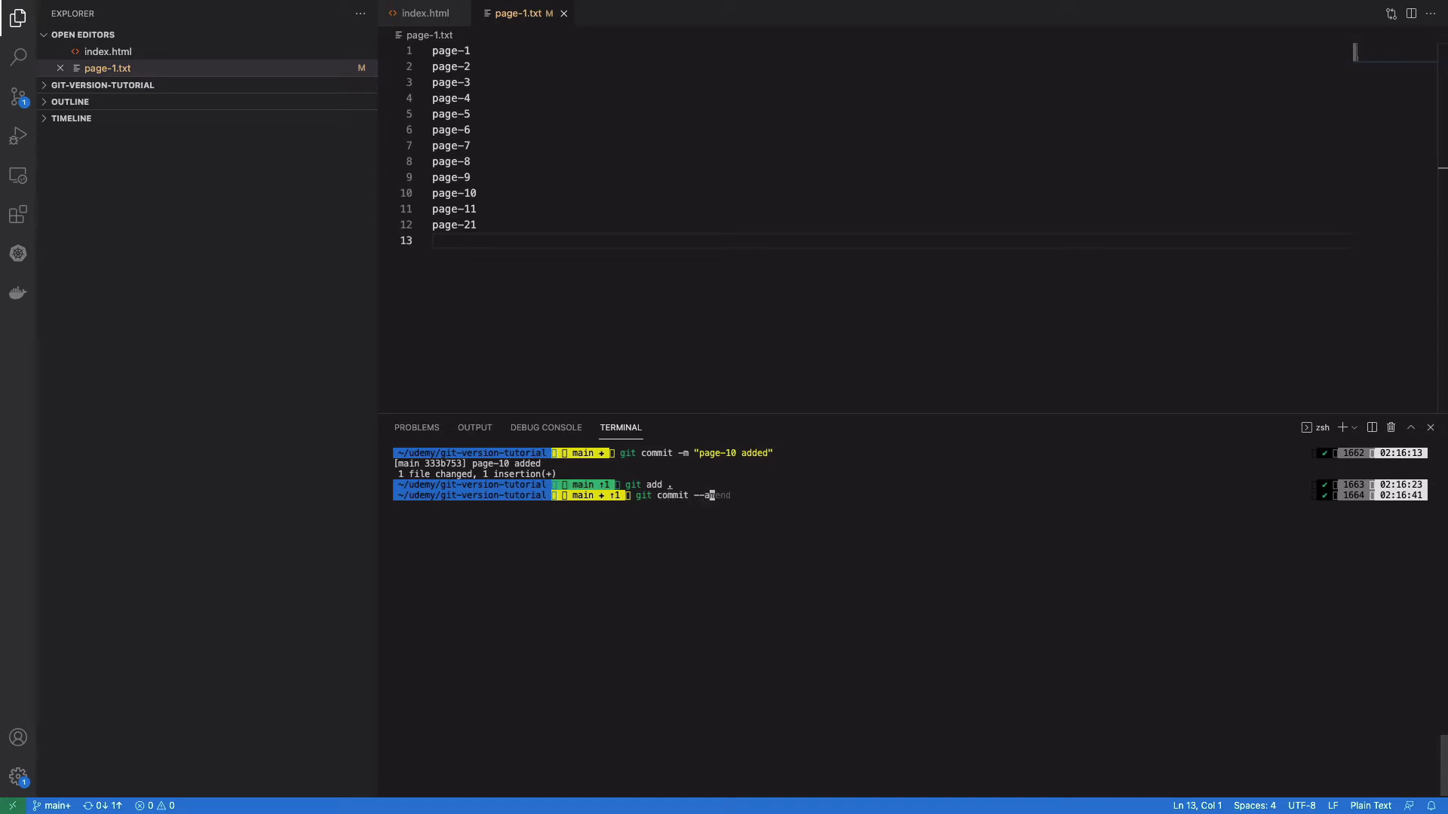
Step: Extend the commit command toward git commit --amend -m with a new message
{"action": "type", "text": "-m \"update testinfo message\""}
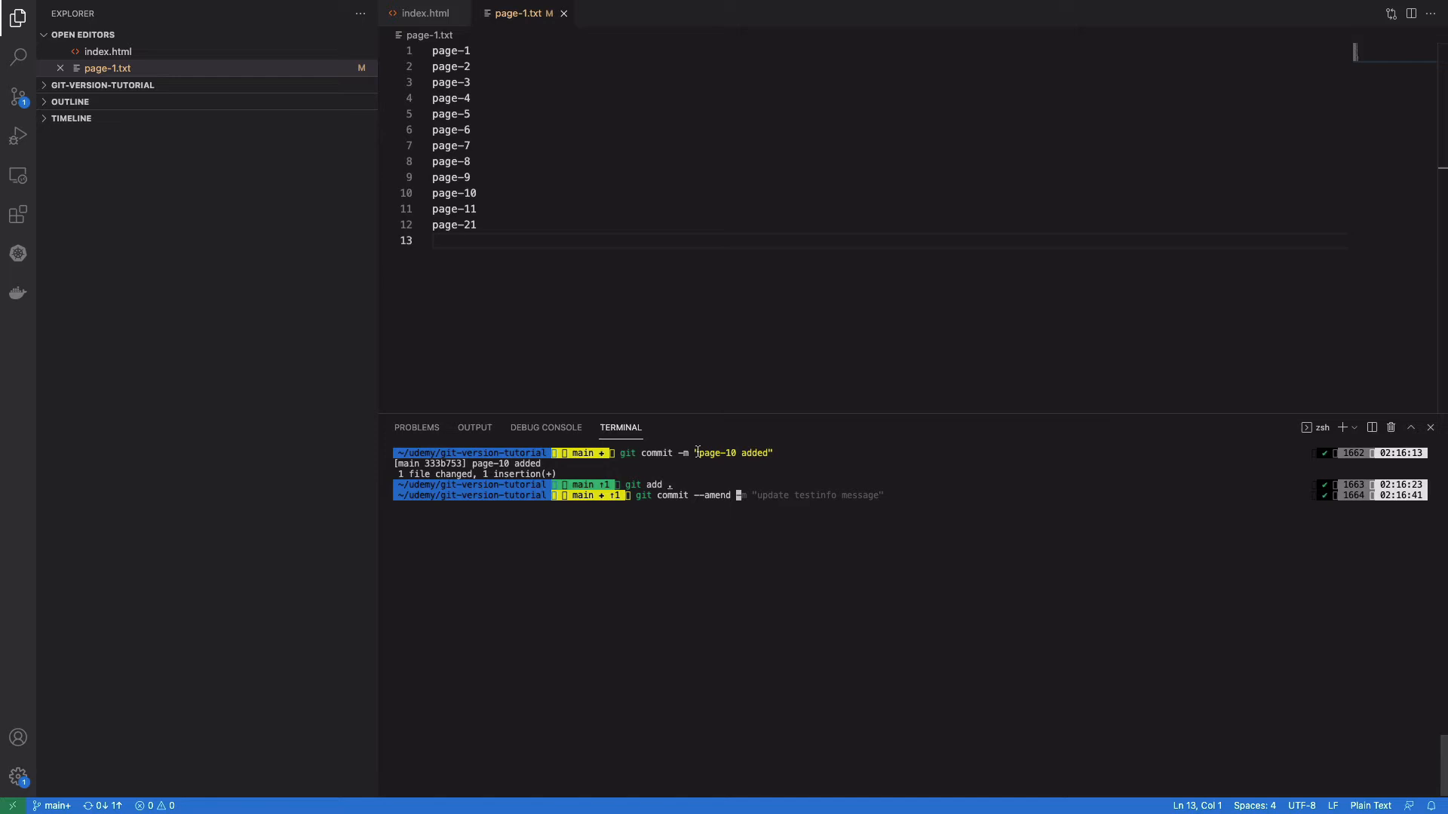
{"action": "mouse_move", "coordinate": [740, 477]}
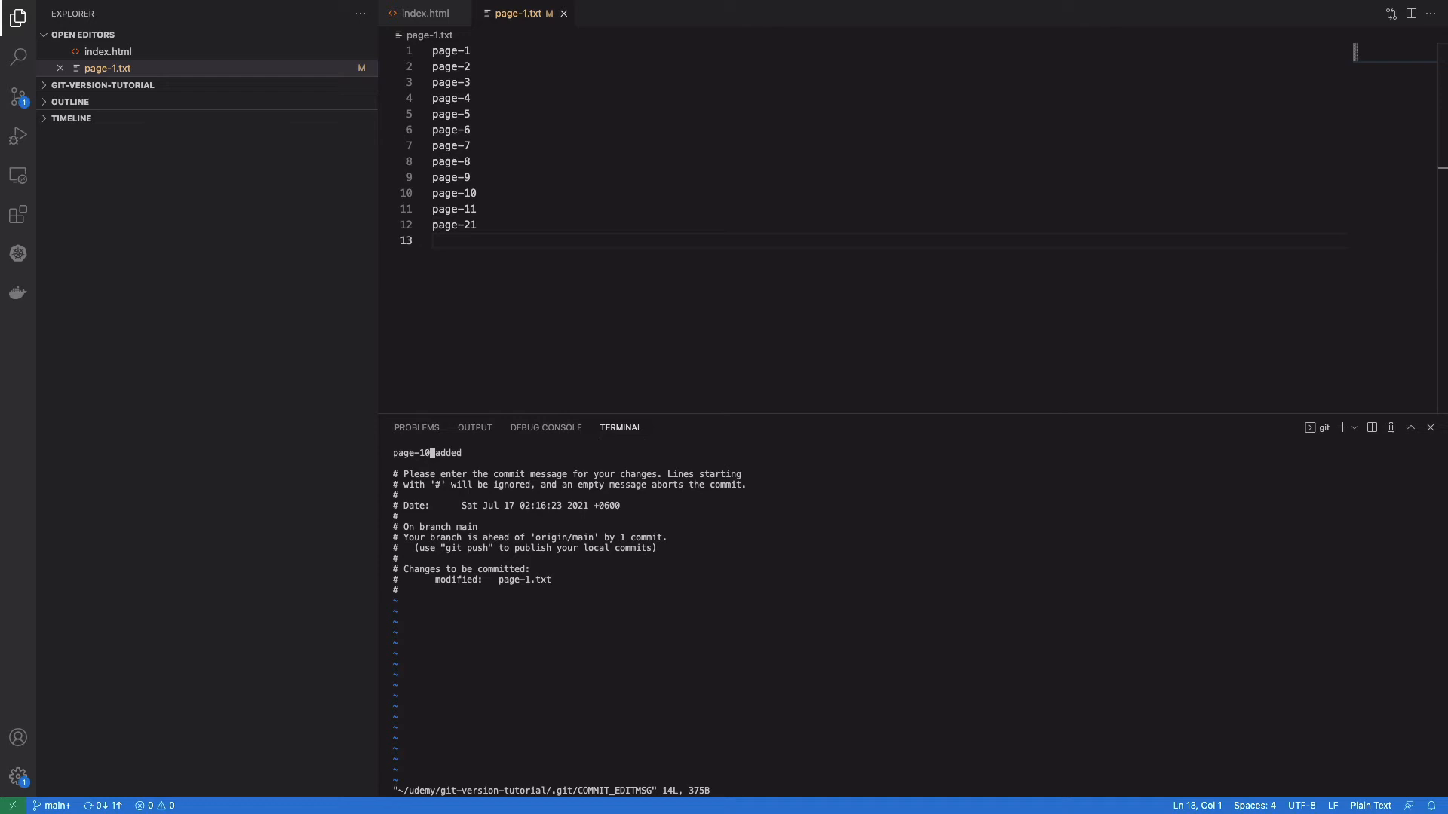
Step: Enter vim insert mode and delete the old page-10 commit message text
{"action": "key", "text": "i"}
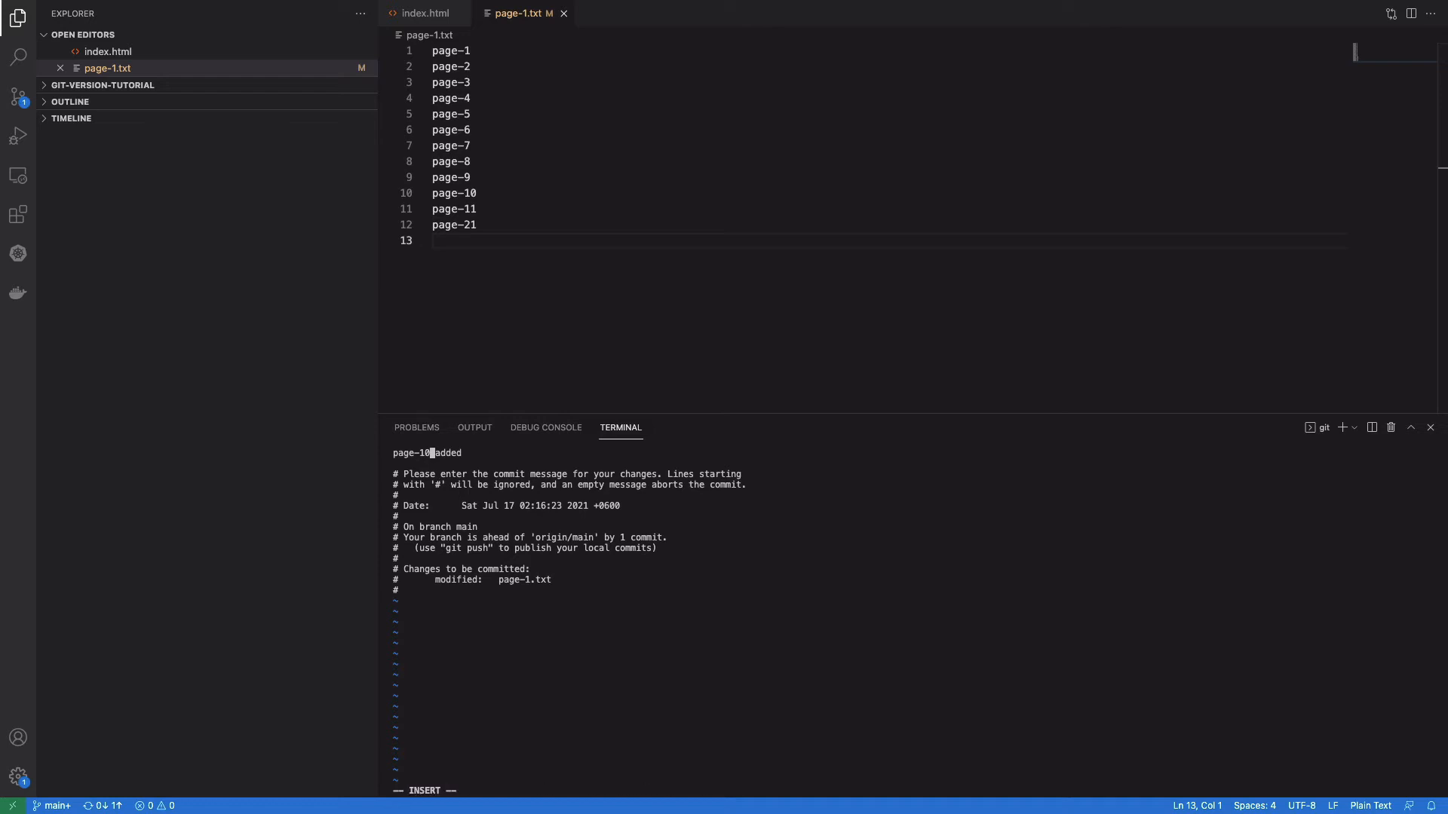
{"action": "type", "text": "-11"}
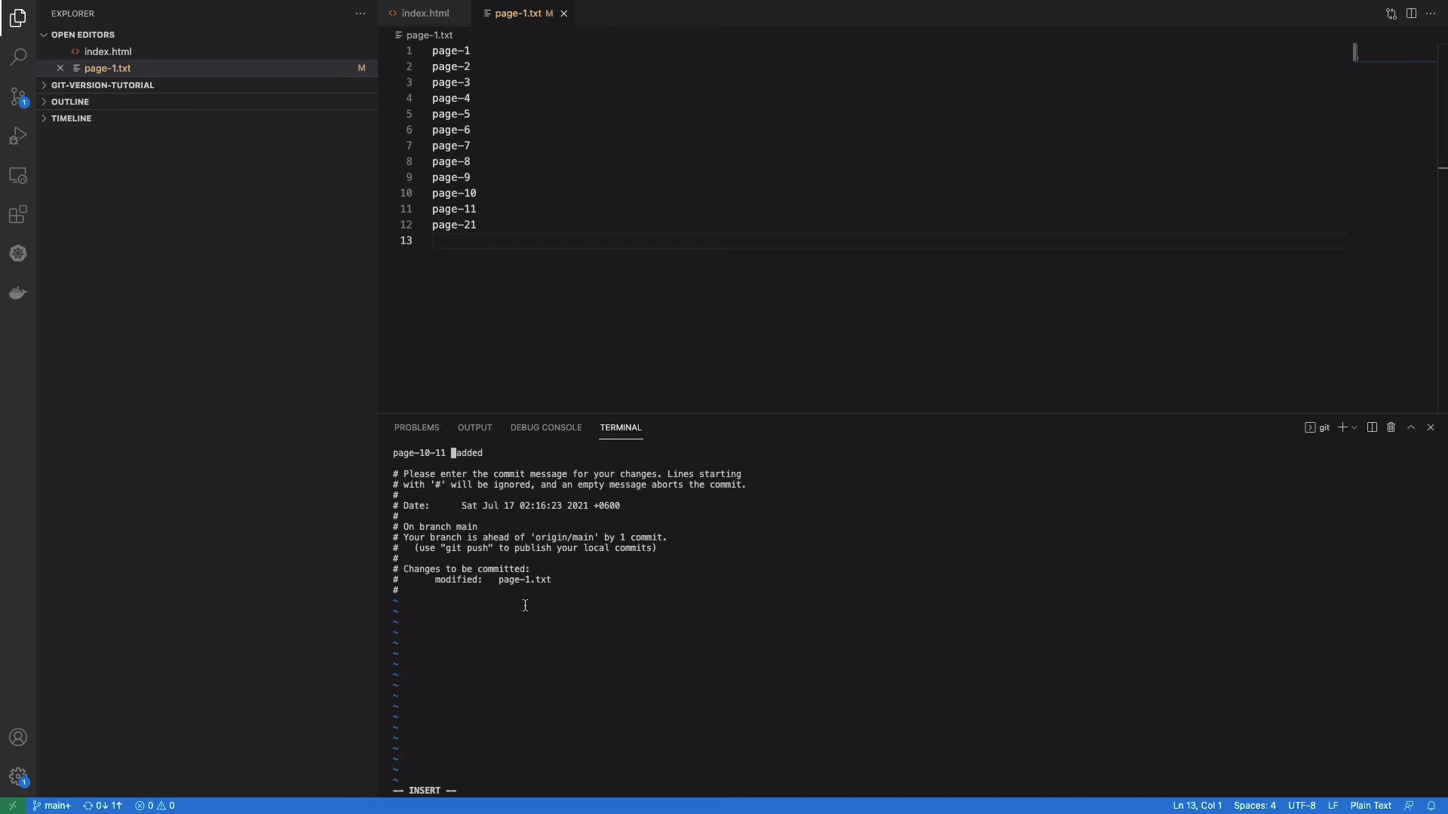
{"action": "mouse_move", "coordinate": [500, 693]}
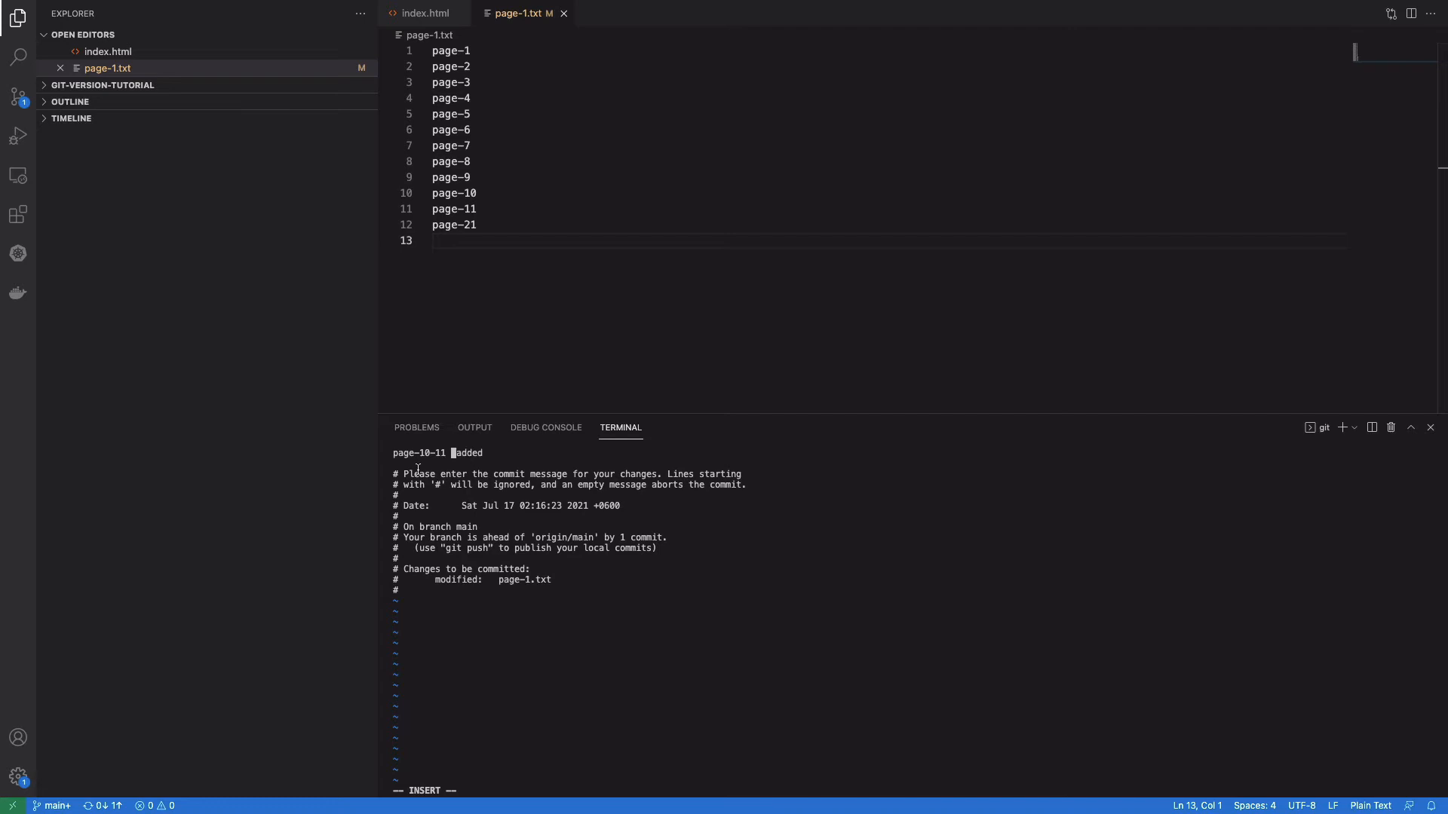
{"action": "mouse_move", "coordinate": [451, 538]}
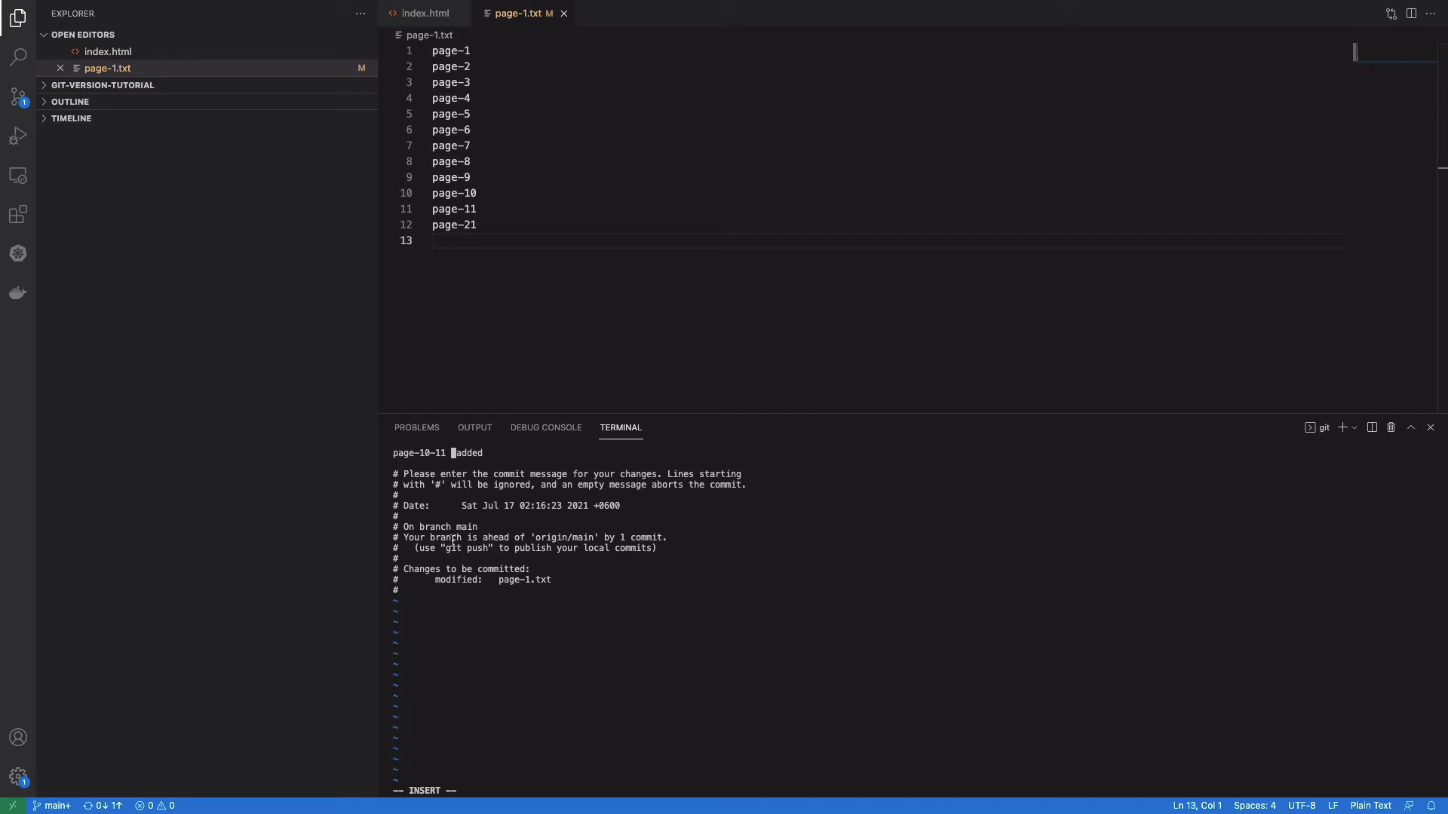
{"action": "mouse_move", "coordinate": [514, 390]}
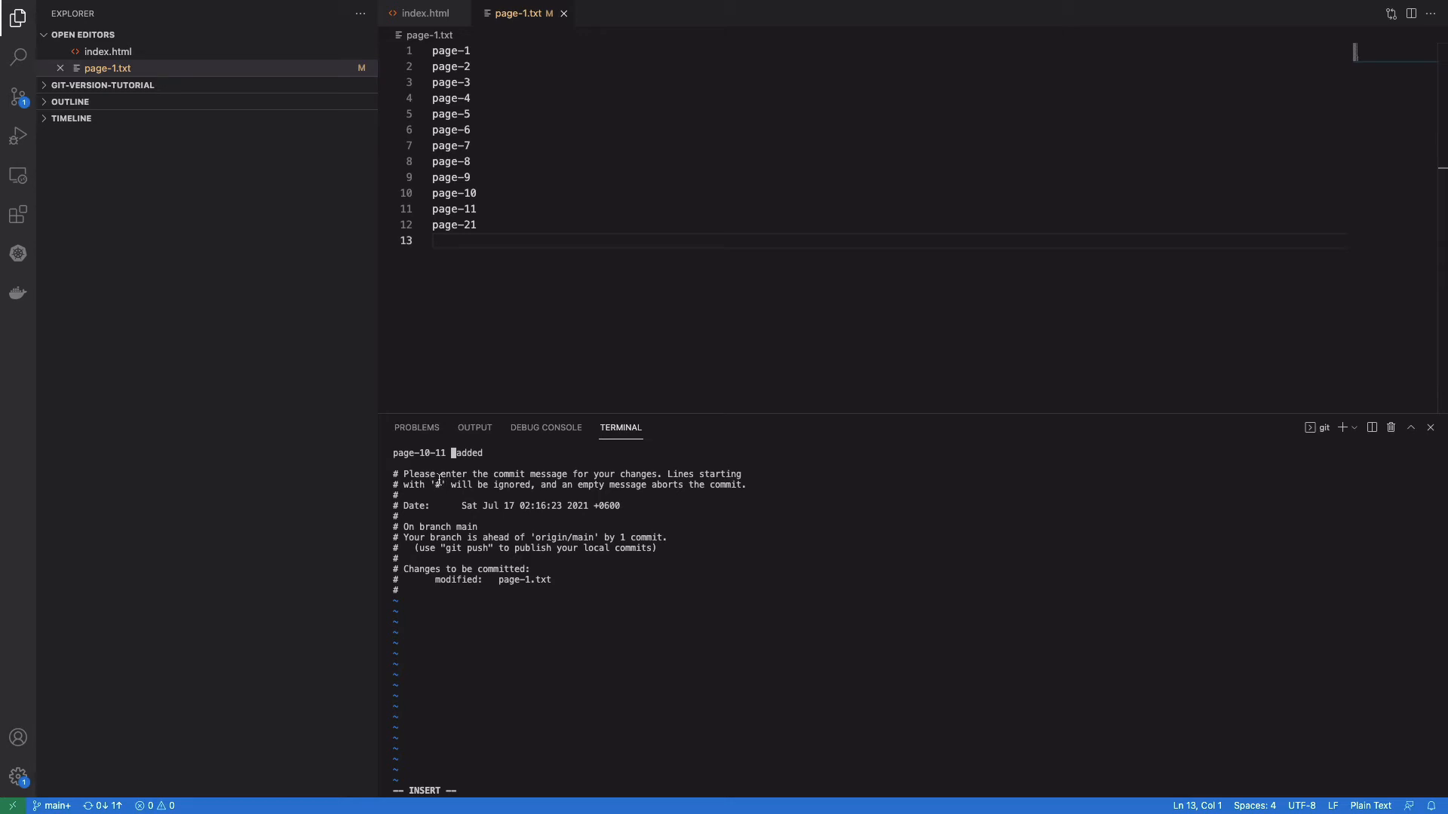
{"action": "key", "text": "BackSpace"}
{"action": "type", "text": "z"}
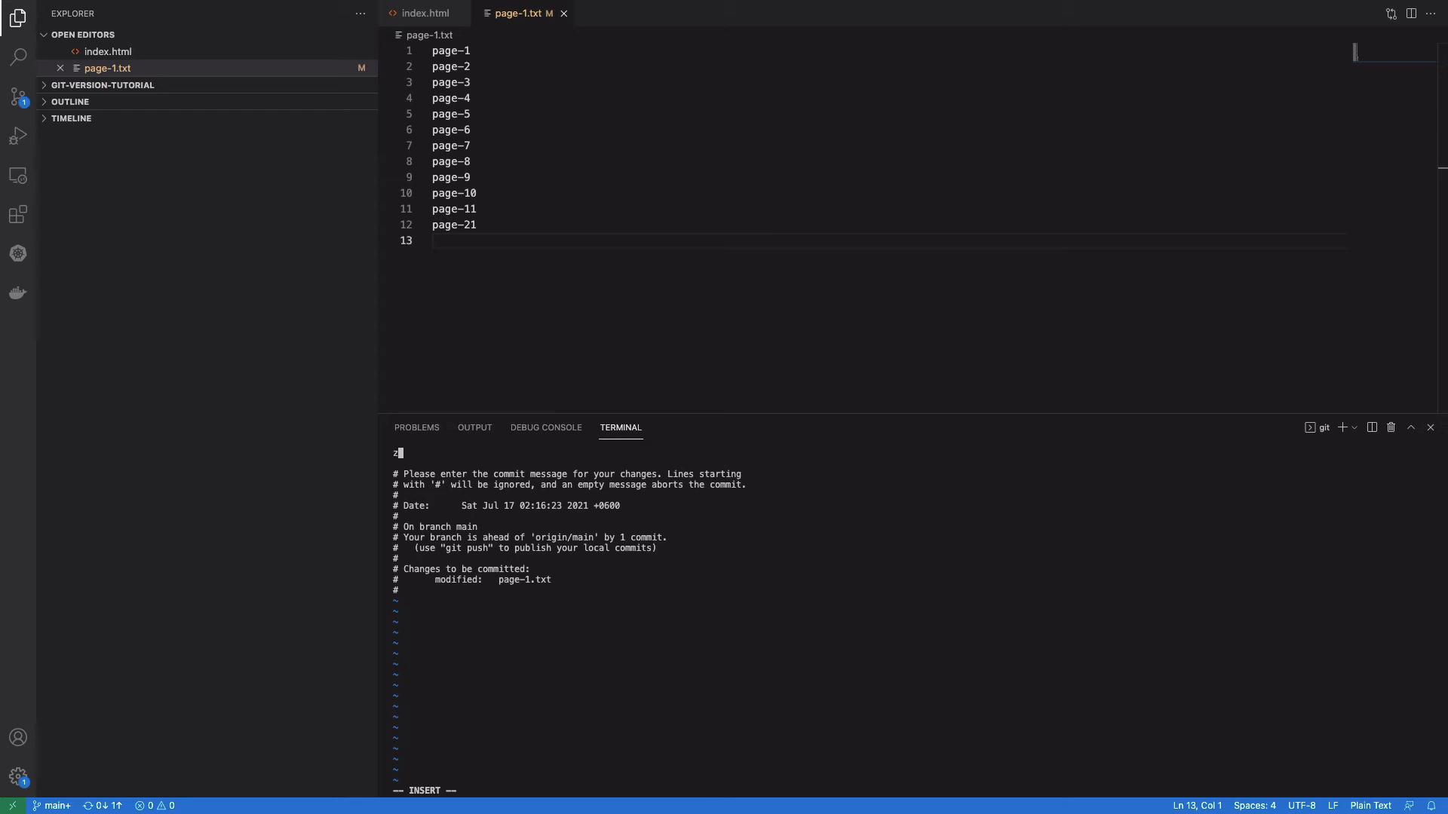
Step: Rewrite the amended commit message as "page 10-11 added" and start a vim command
{"action": "key", "text": "BackSpace"}
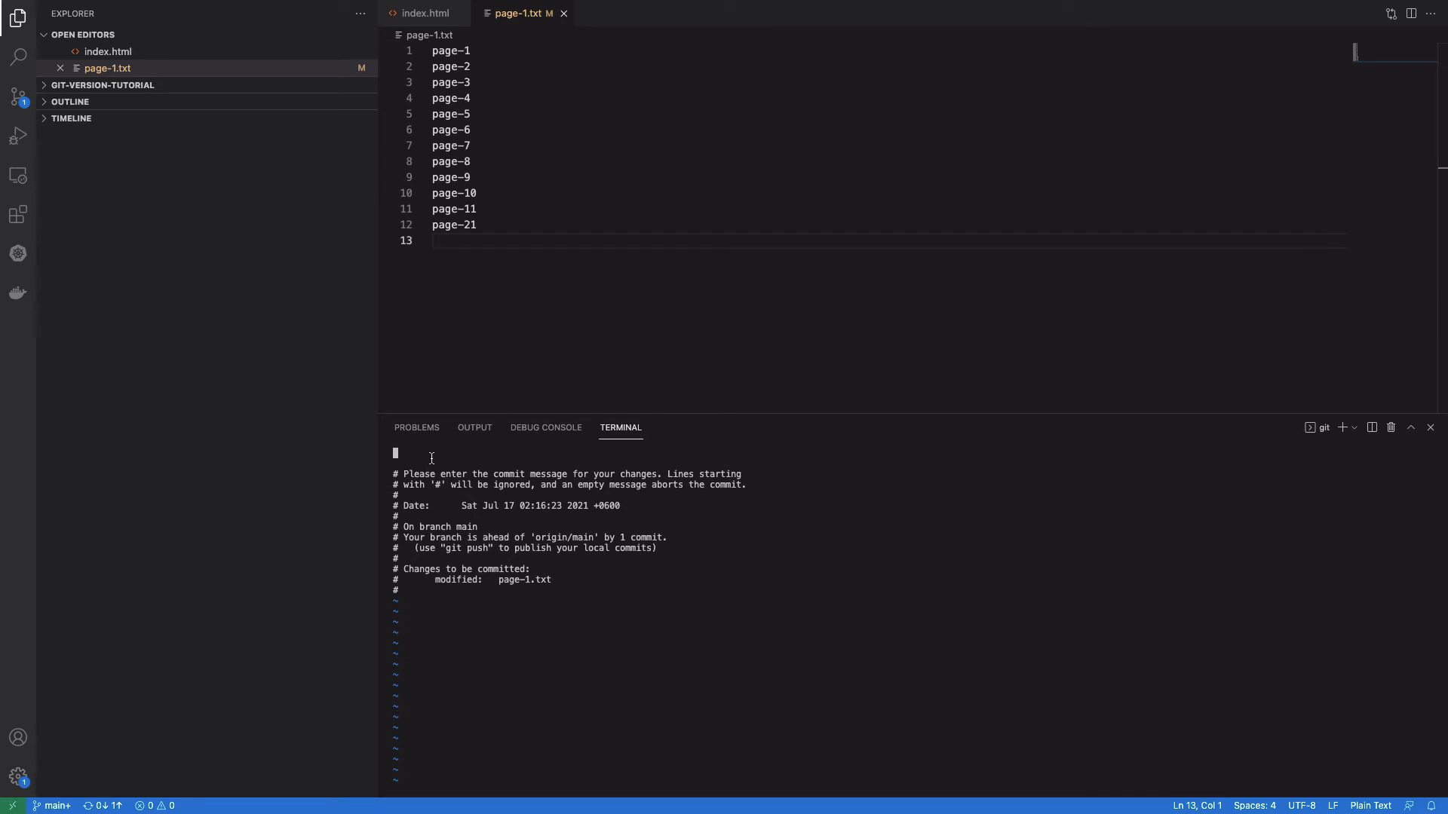
{"action": "key", "text": "i"}
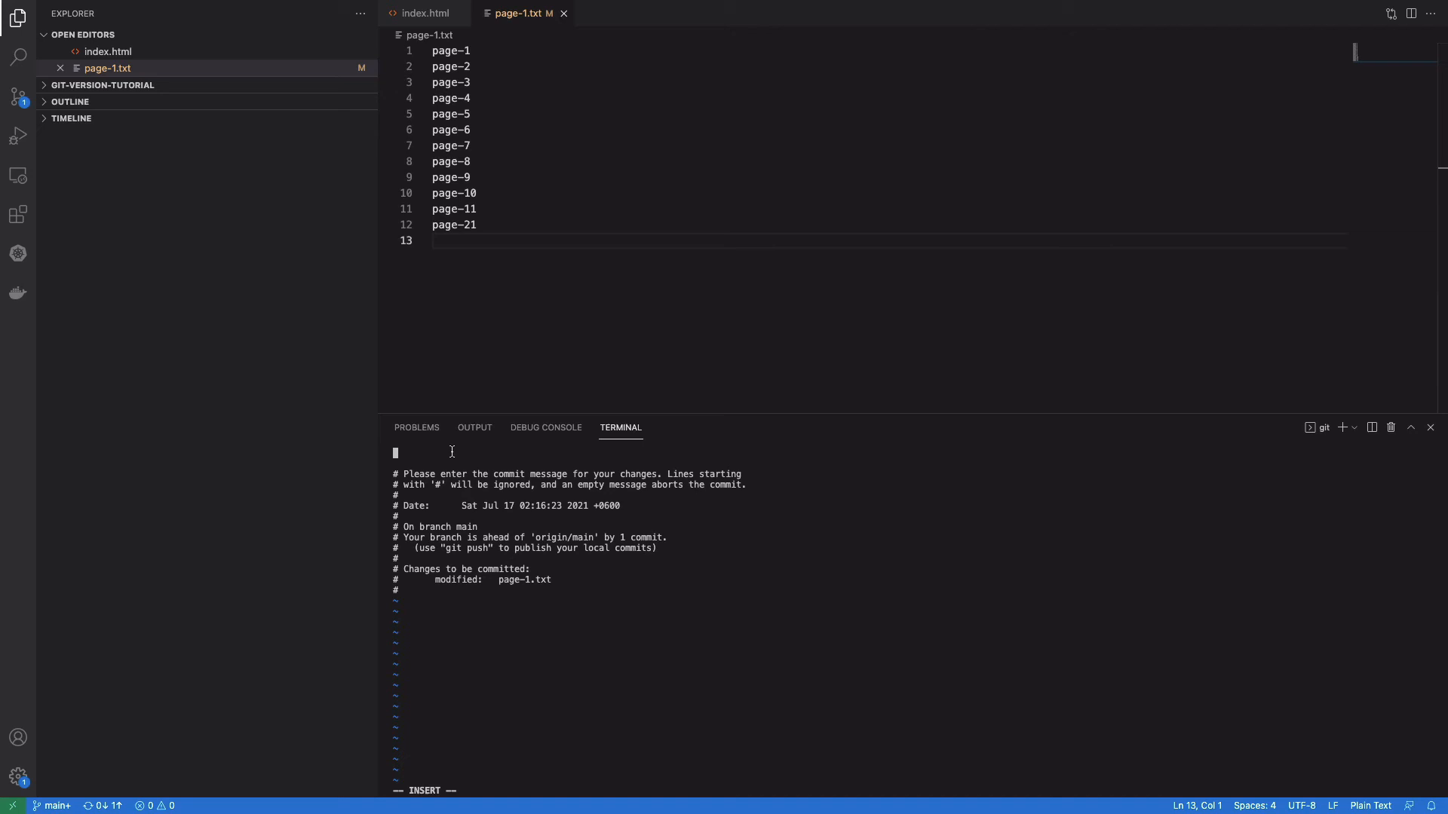
{"action": "type", "text": "page 10-11"}
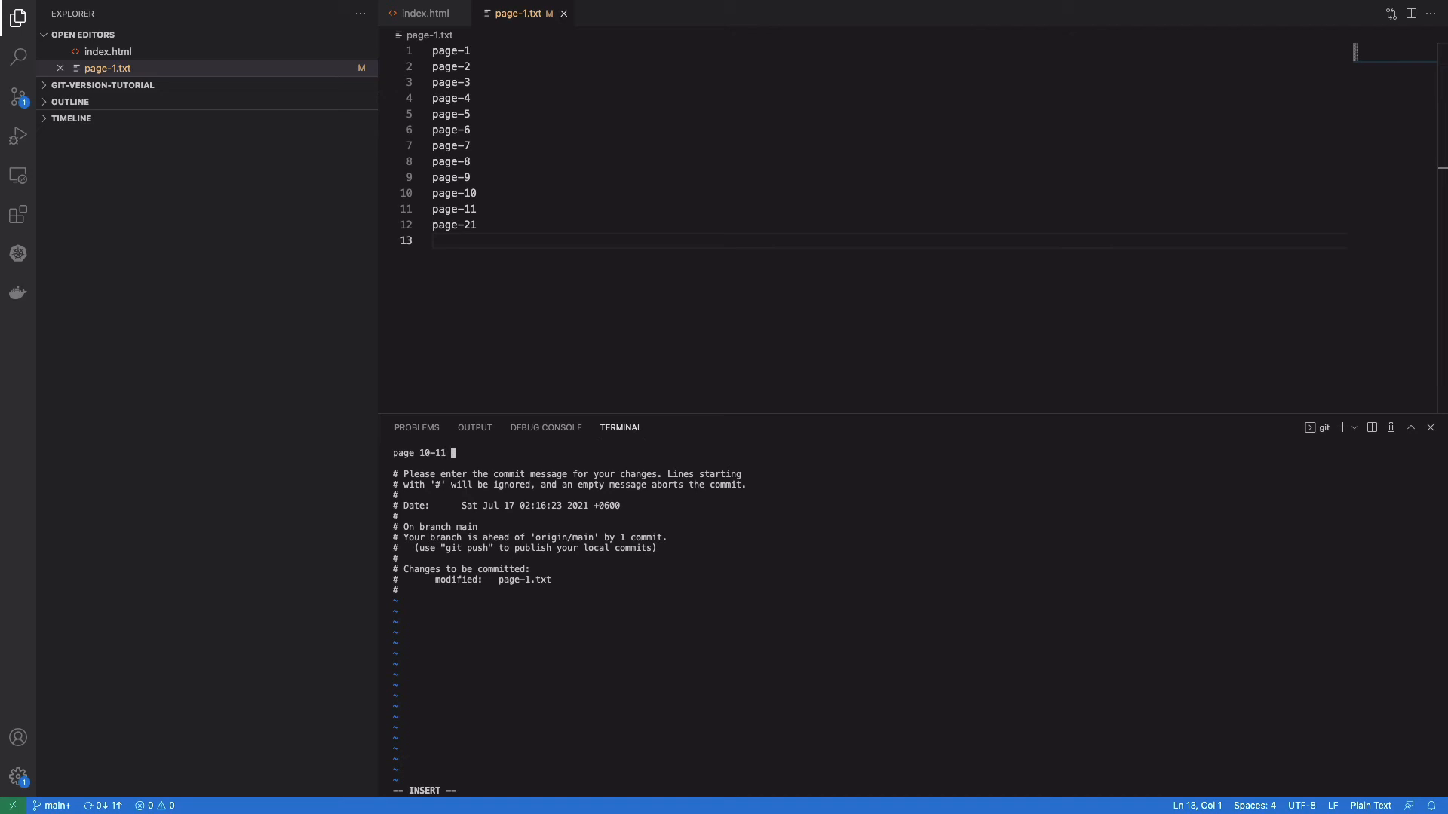
{"action": "type", "text": "added"}
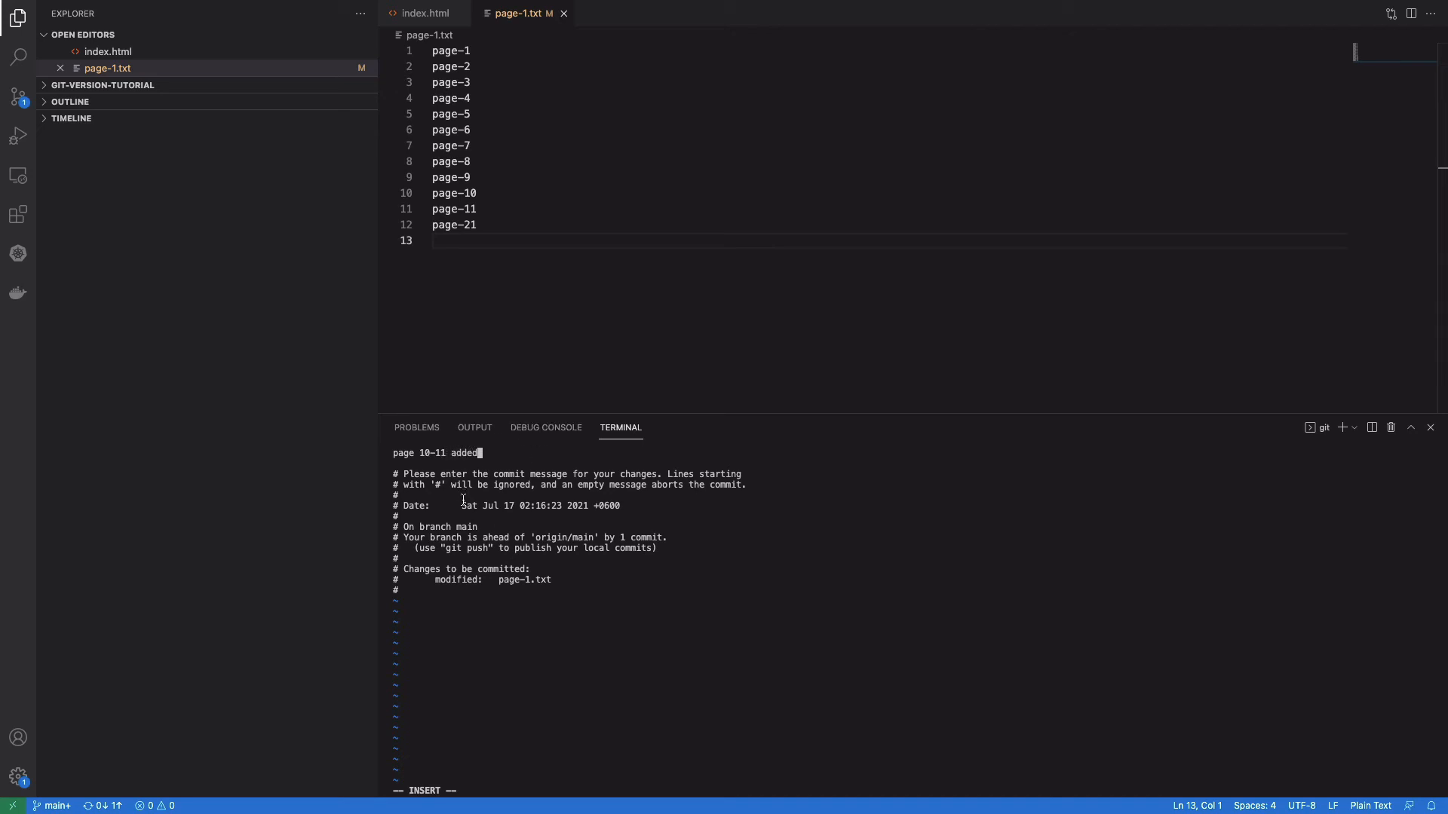
{"action": "type", "text": ":"}
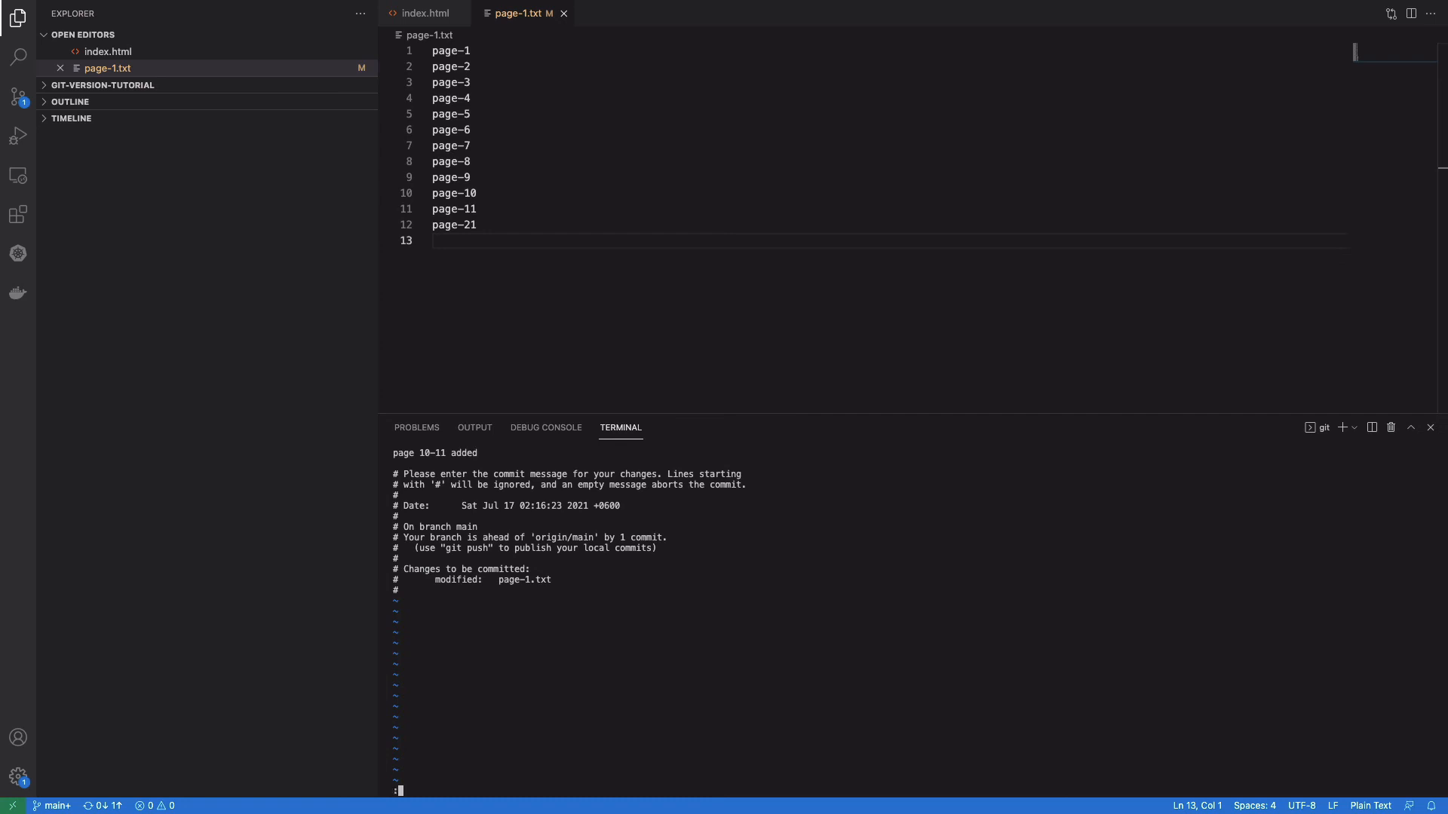
Step: Save the amend with :wq and confirm a clean working tree via git status
{"action": "type", "text": "wq"}
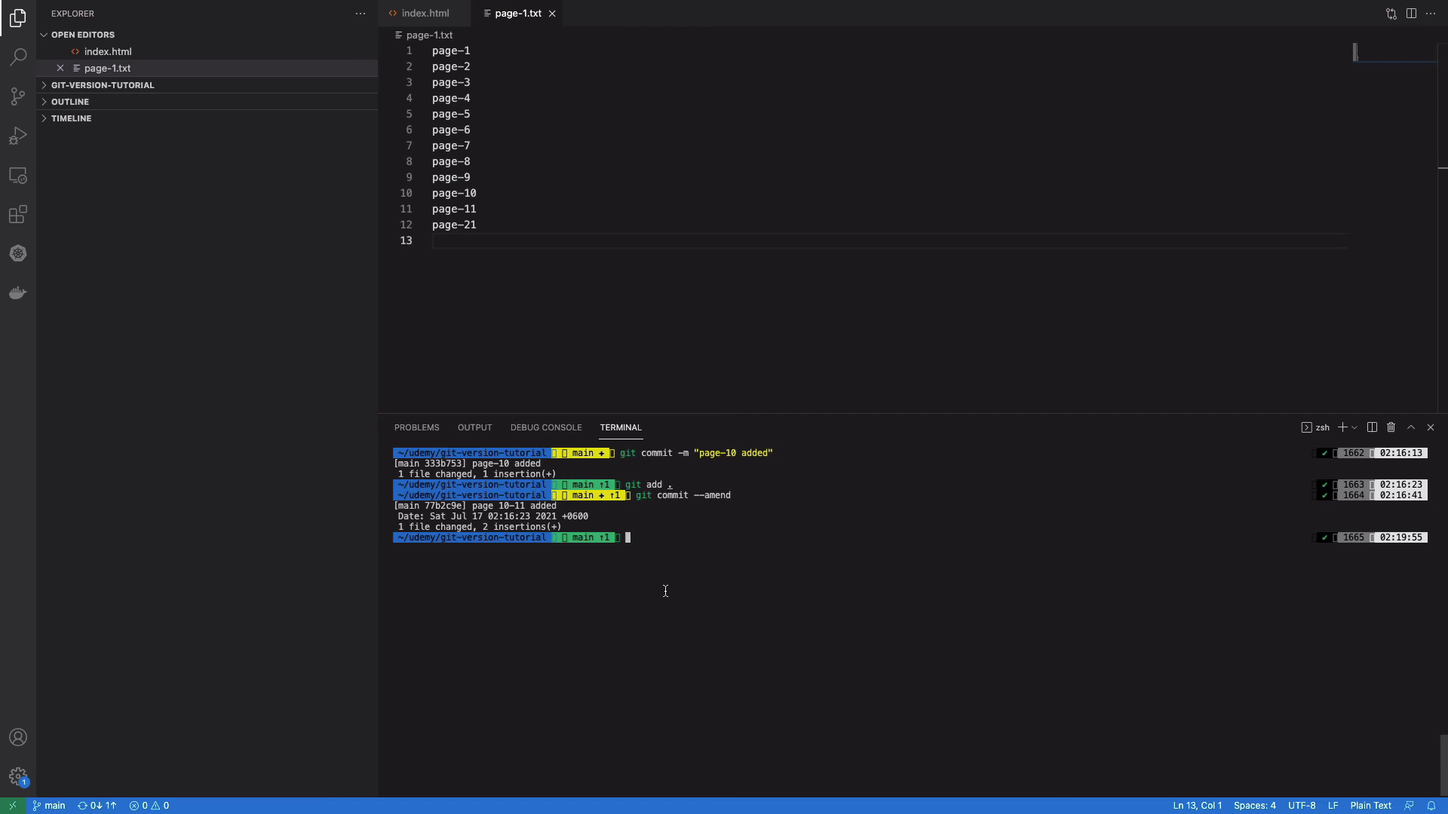
{"action": "type", "text": "git commit --amend"}
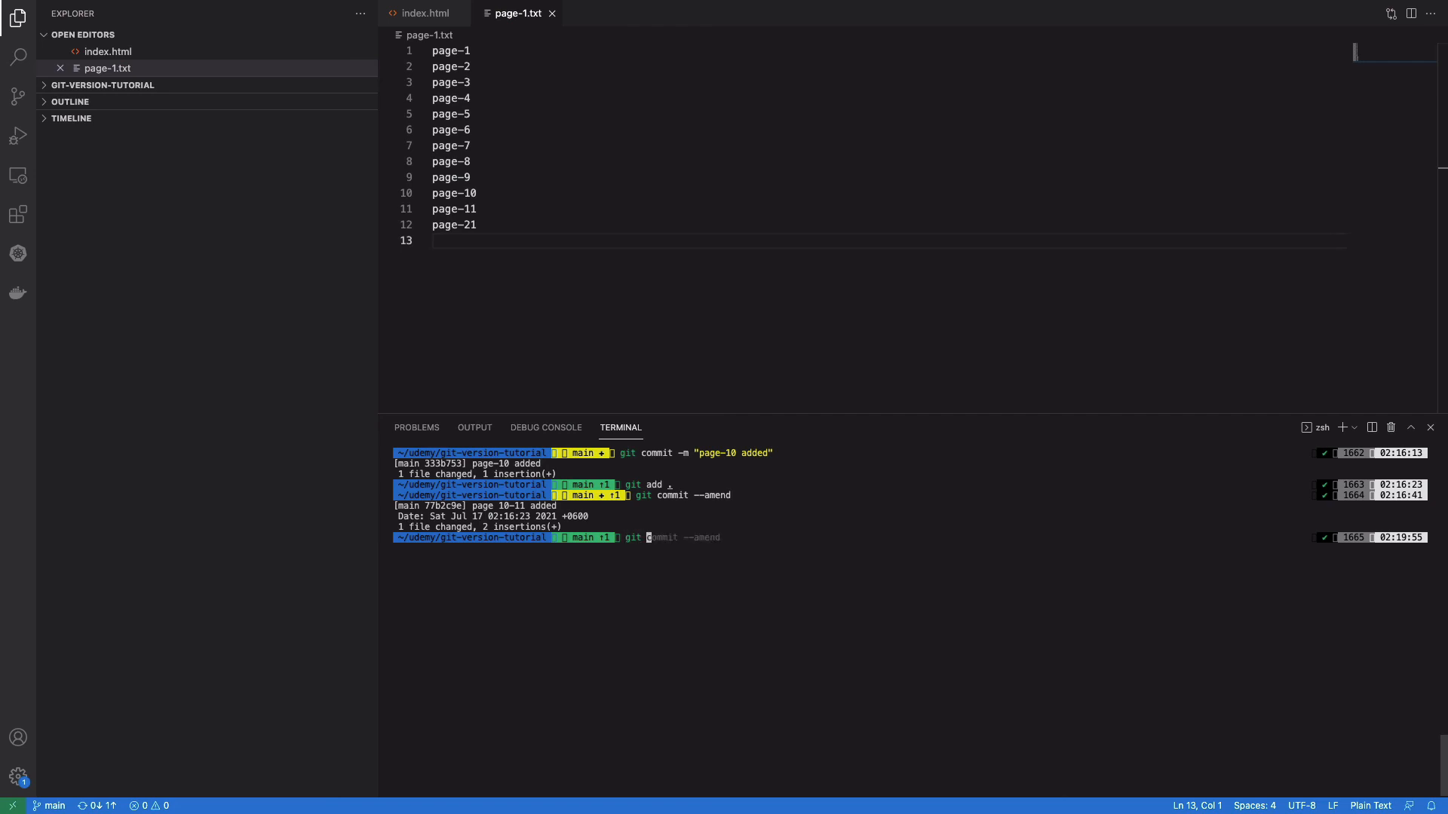
{"action": "type", "text": "status"}
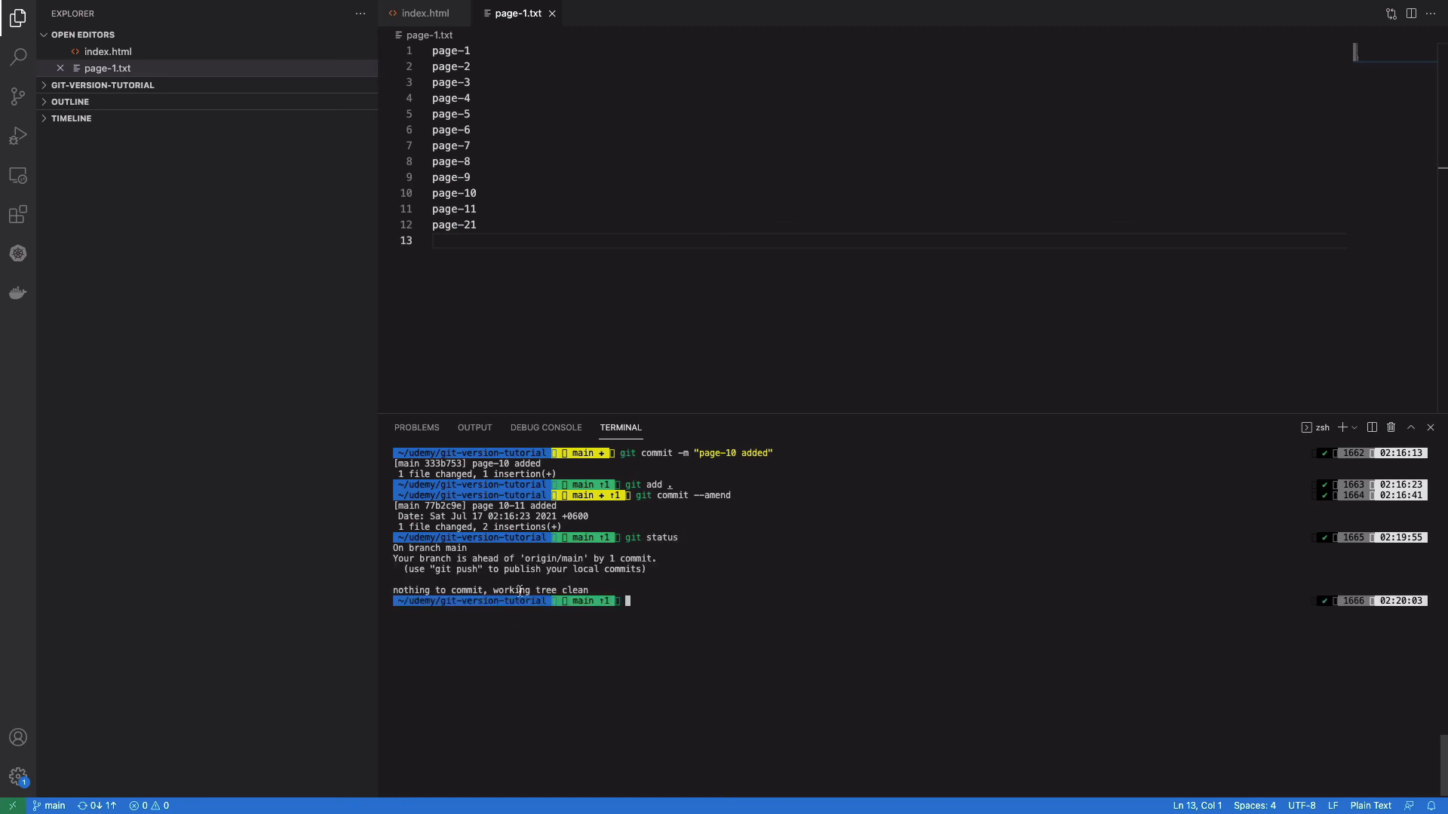
{"action": "mouse_move", "coordinate": [685, 611]}
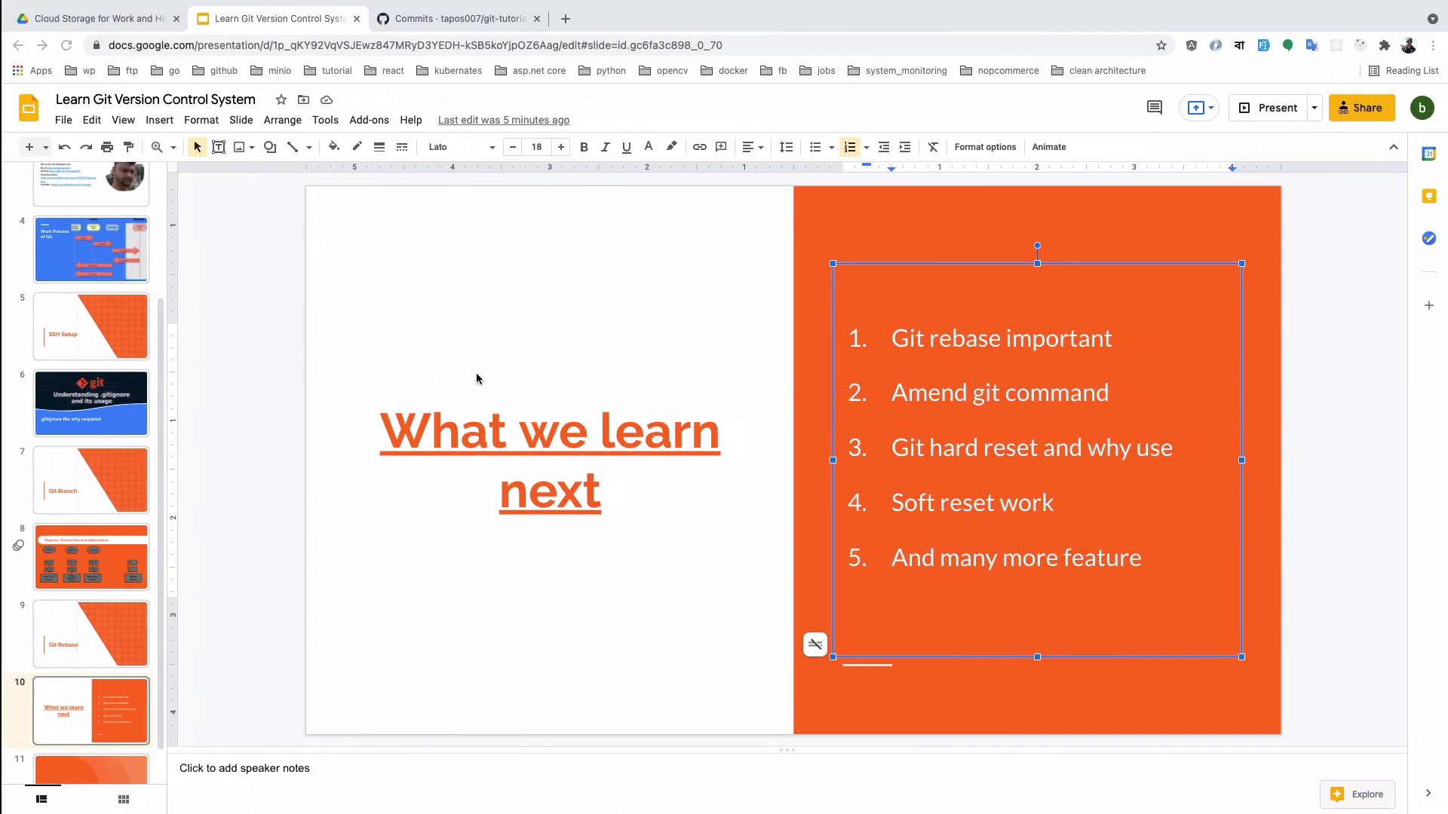
Step: View the amended "page 10-11 added" commit in GitHub's commit history
{"action": "left_click", "coordinate": [452, 18]}
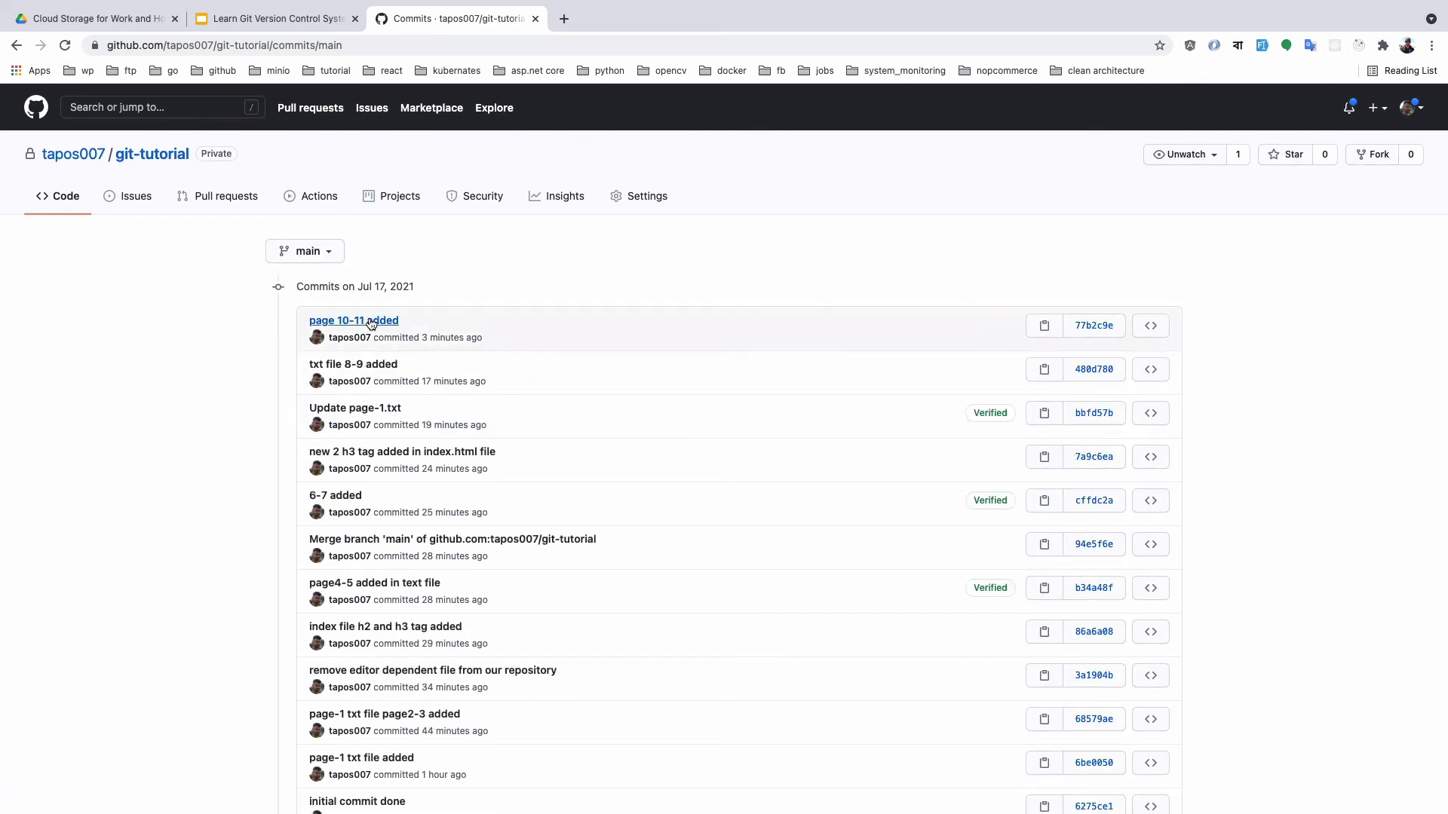
{"action": "left_click", "coordinate": [353, 321]}
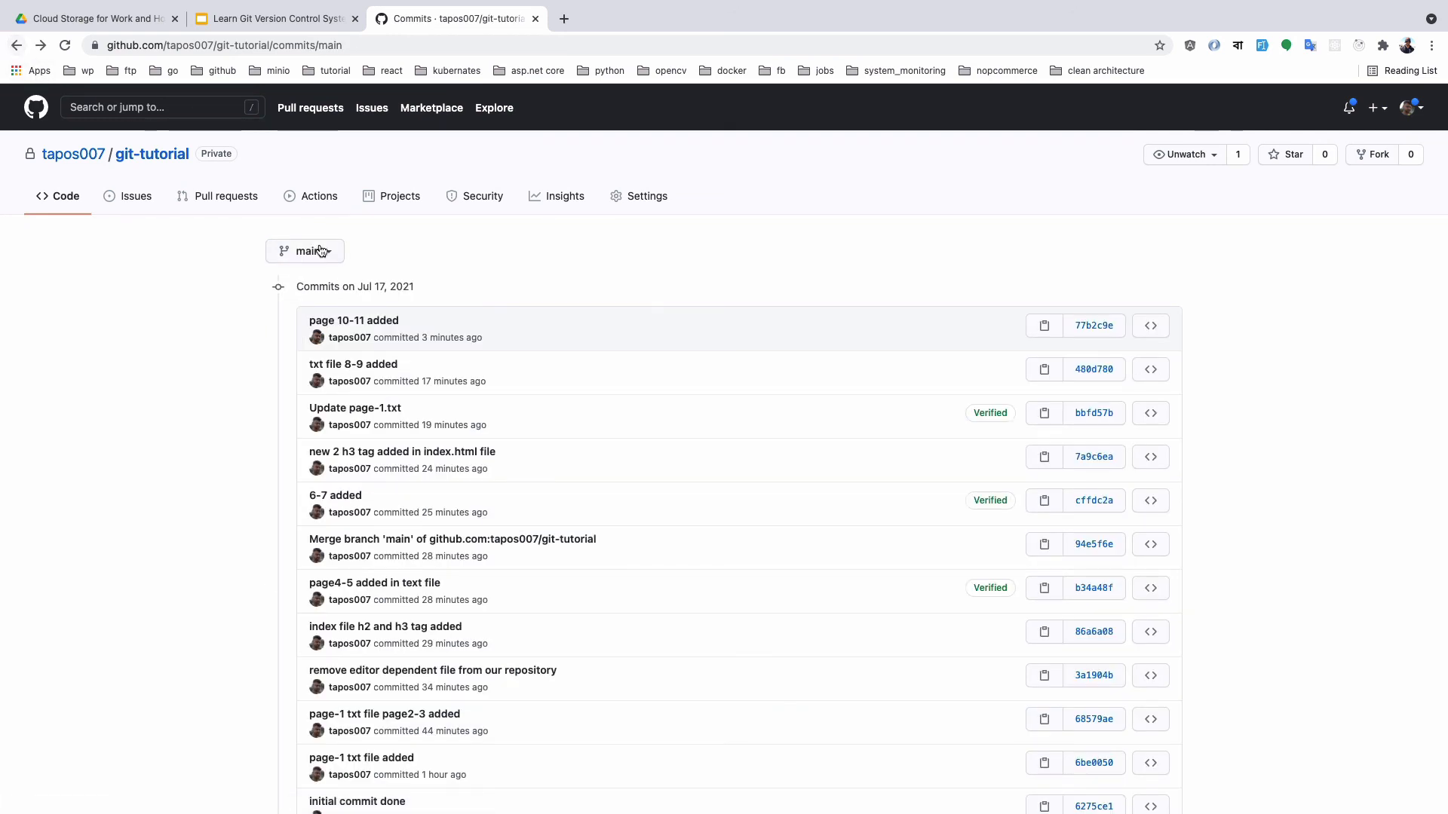
{"action": "mouse_move", "coordinate": [389, 330]}
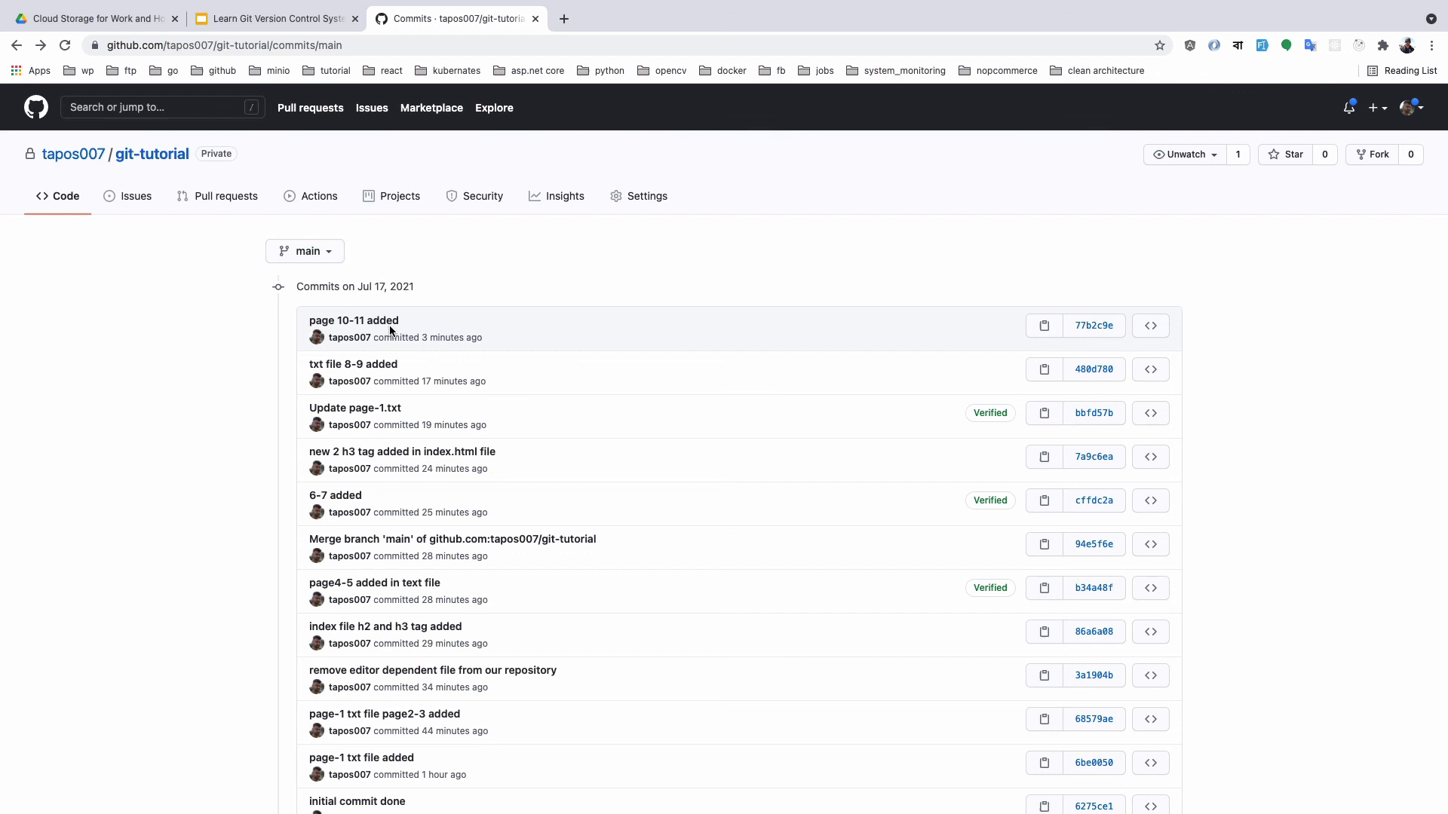